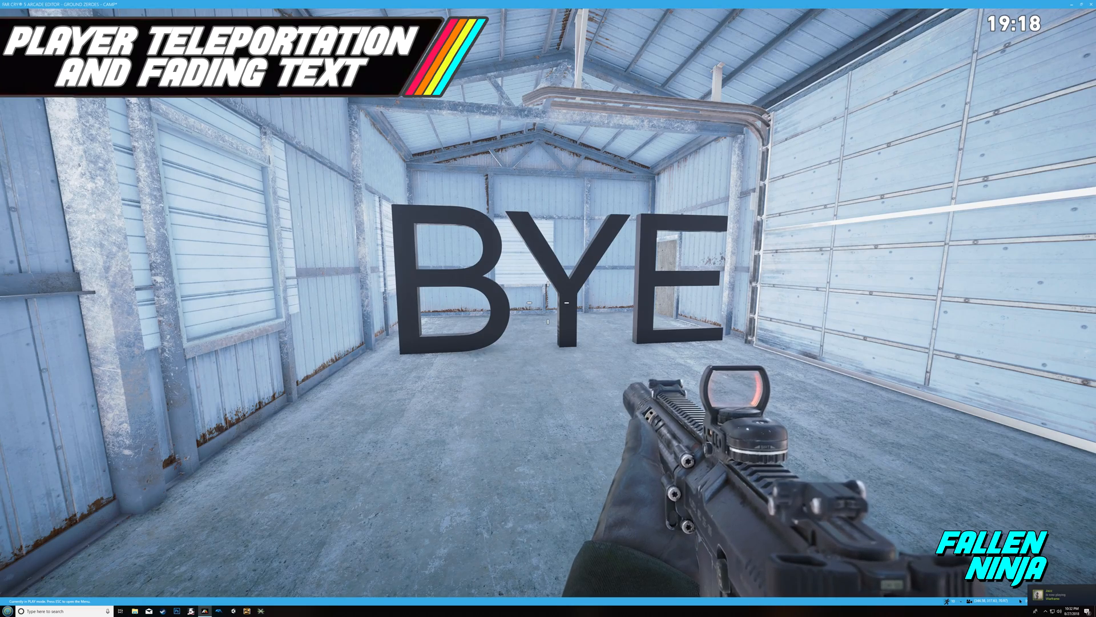
mouse_move(548, 308)
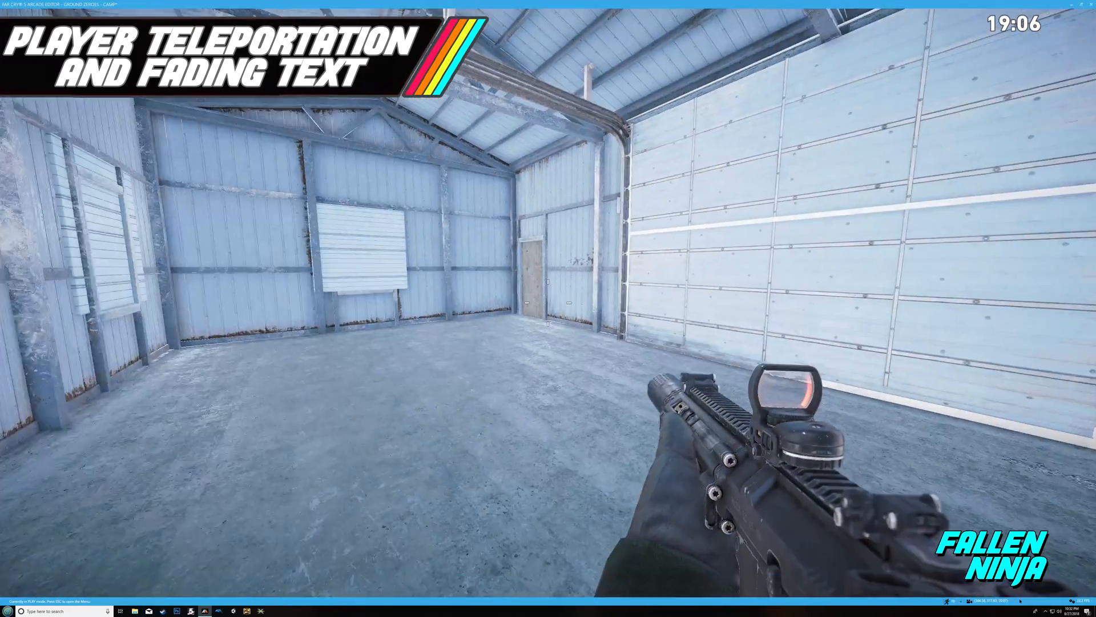
key("Escape")
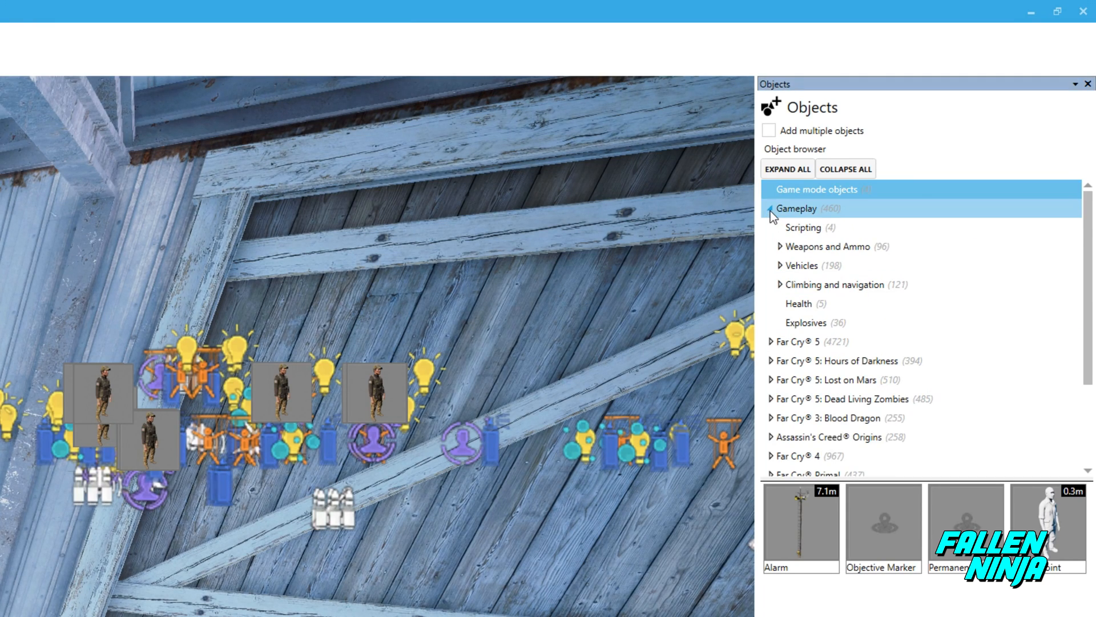
Expand Generic Shapes > Indestructible in the Objects browser to list its shape categories.
left_click(809, 226)
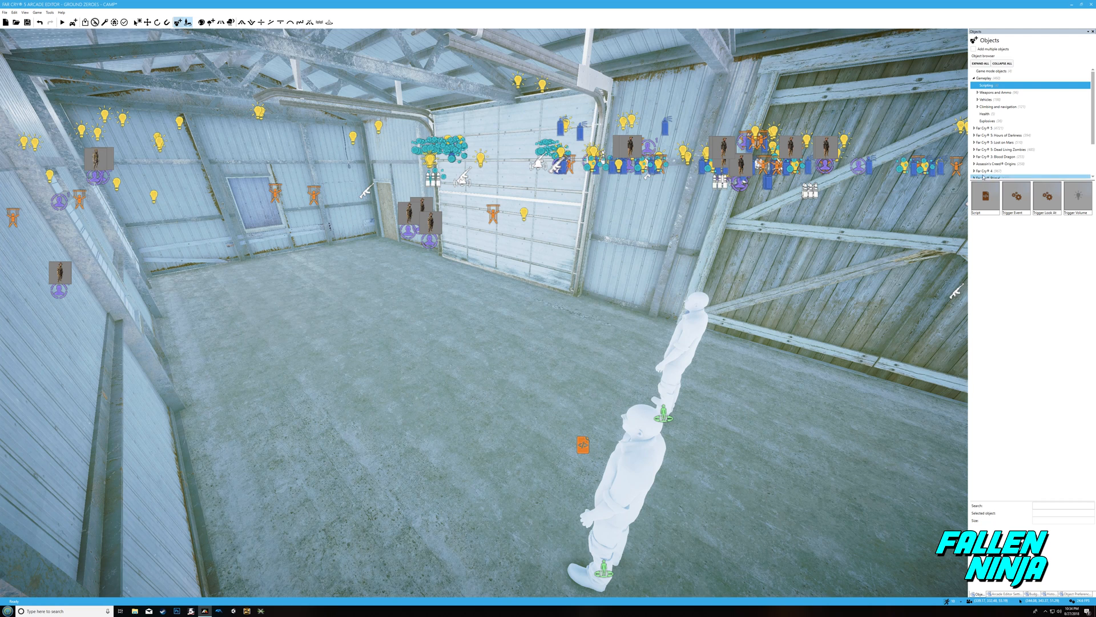
scroll("down", 3)
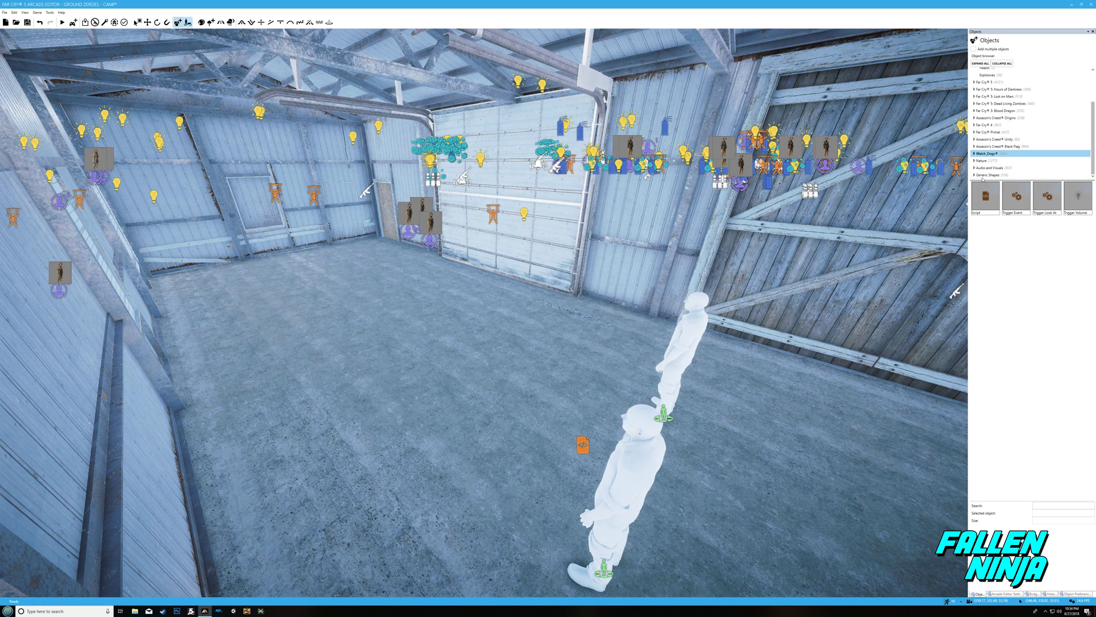
scroll("down", 3)
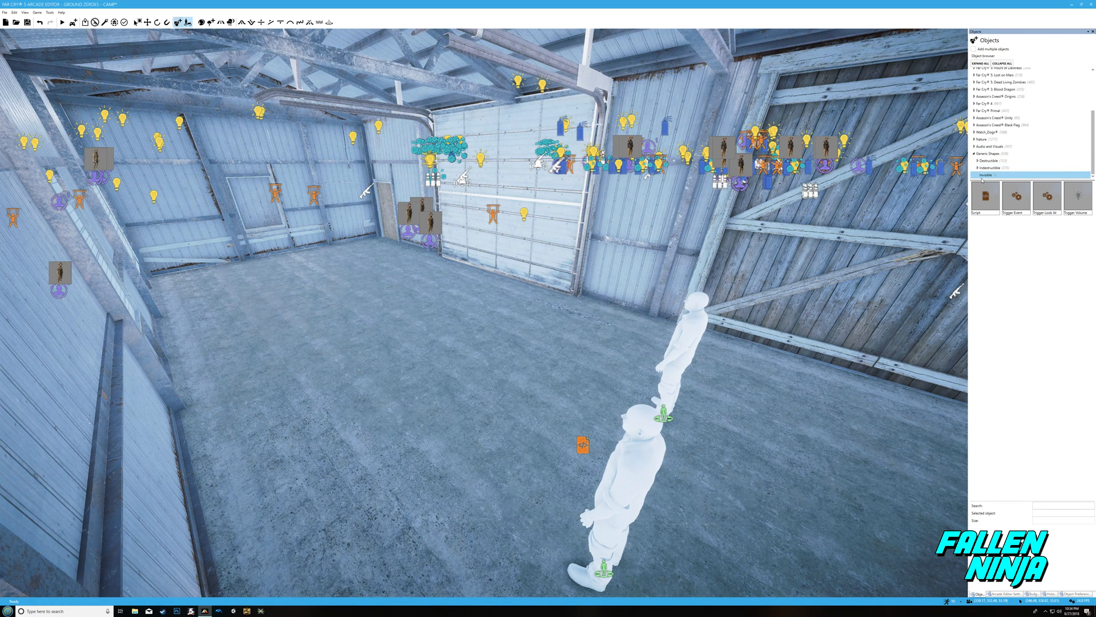
left_click(979, 168)
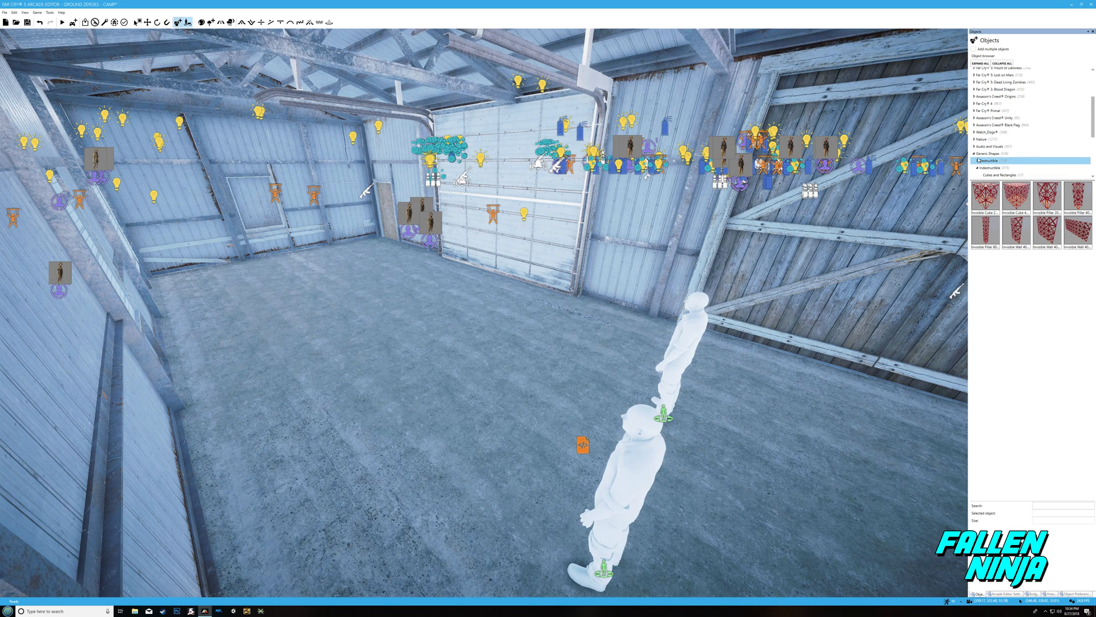
left_click(982, 168)
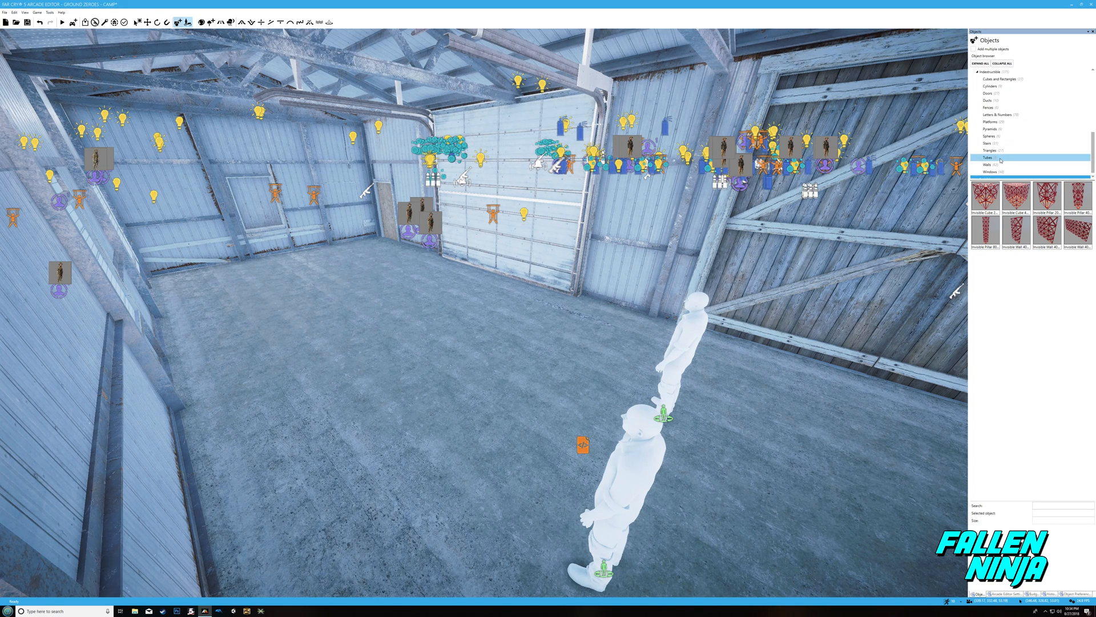
left_click(989, 172)
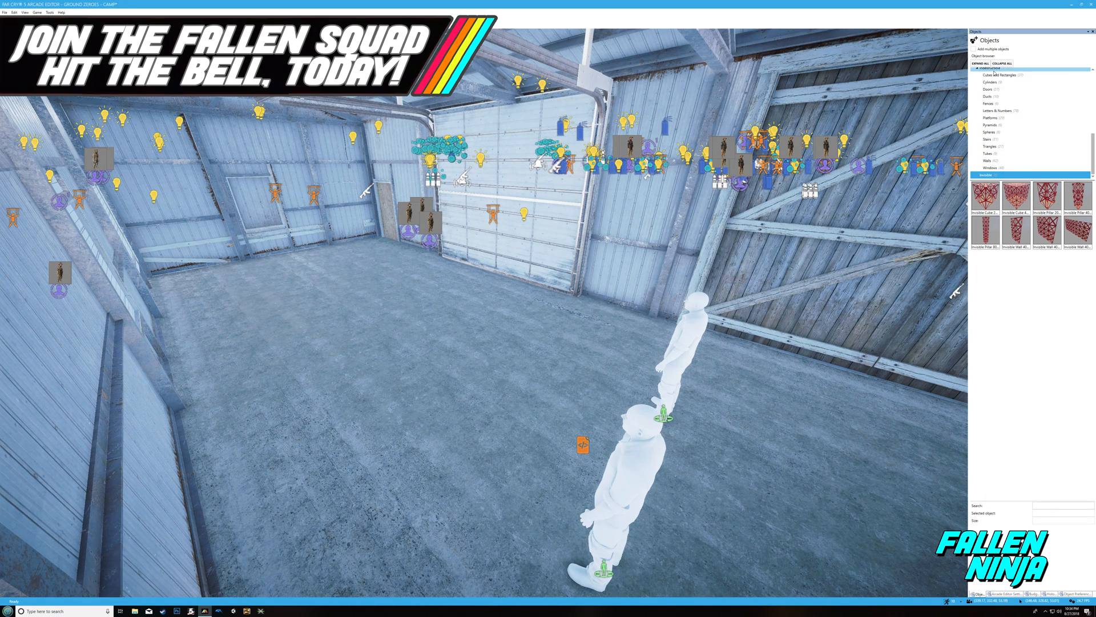
From Letters & Numbers, drag Letter Y Big and Letter E Big beside the B on the floor.
left_click(997, 111)
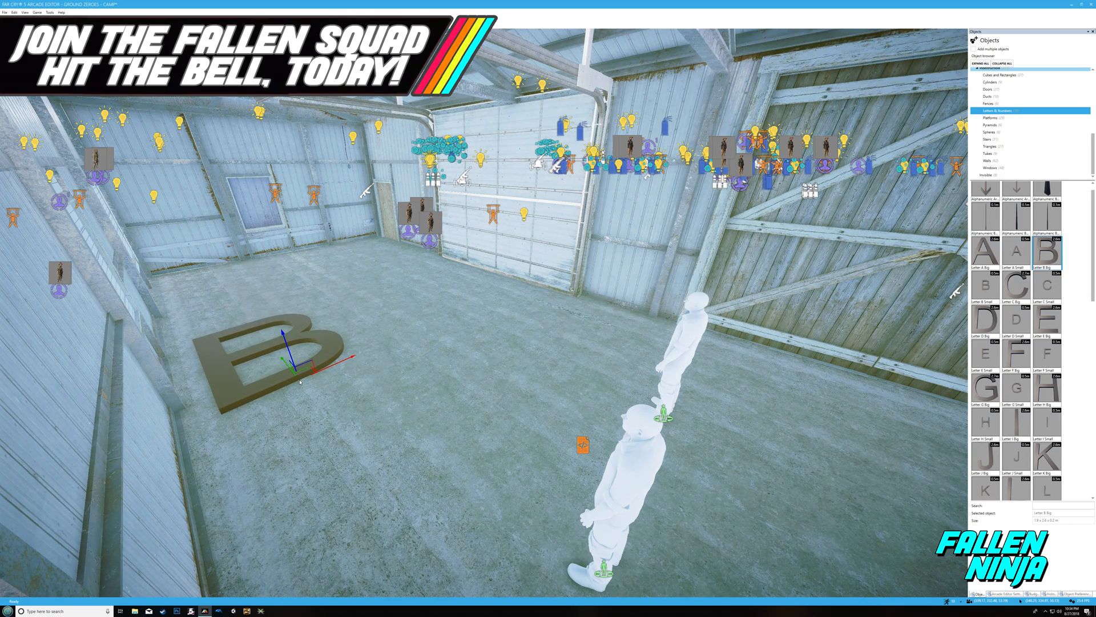
scroll("down", 3)
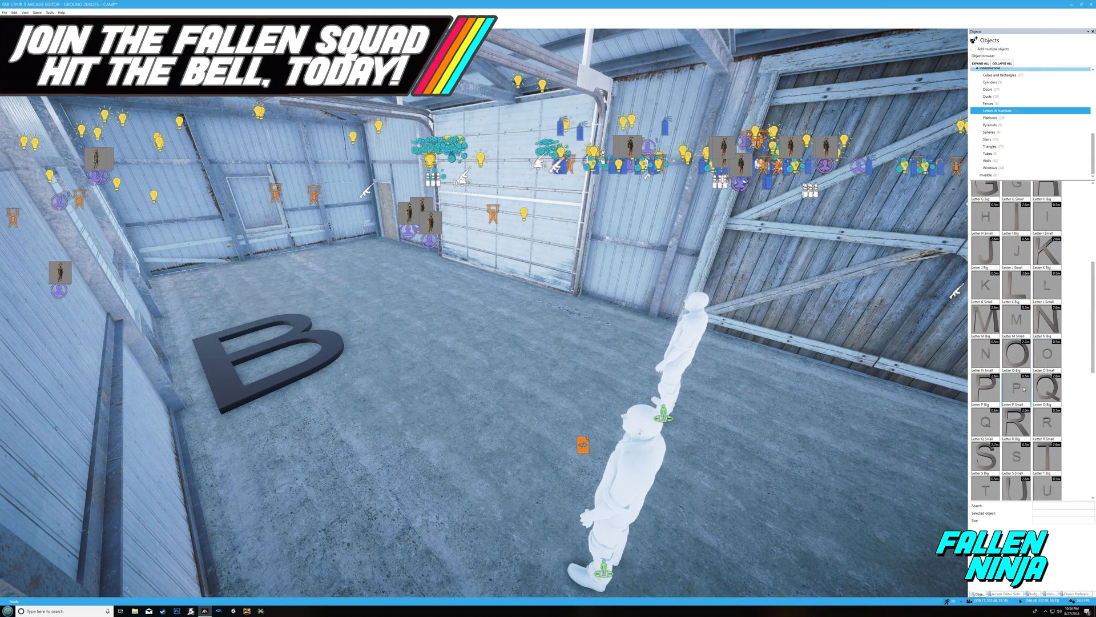
scroll("down", 3)
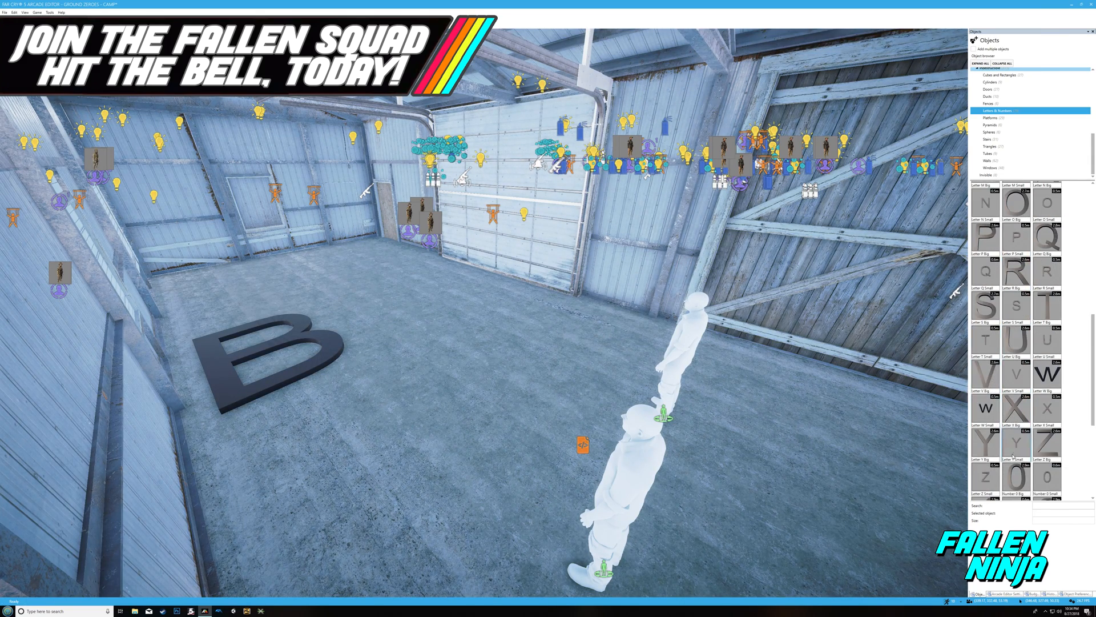
scroll("down", 3)
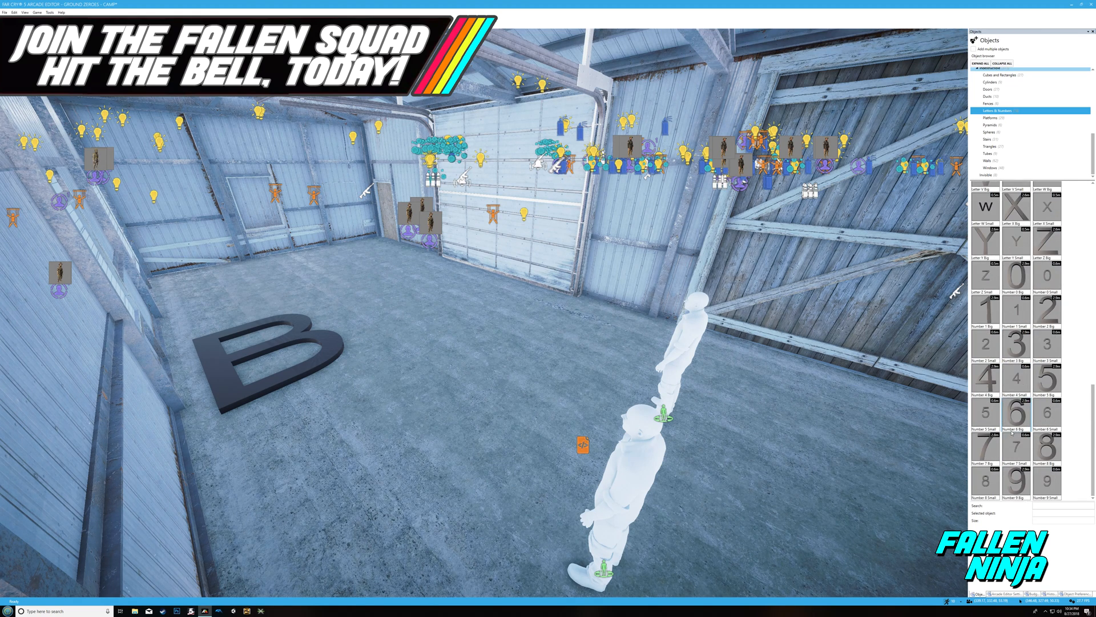
scroll("up", 3)
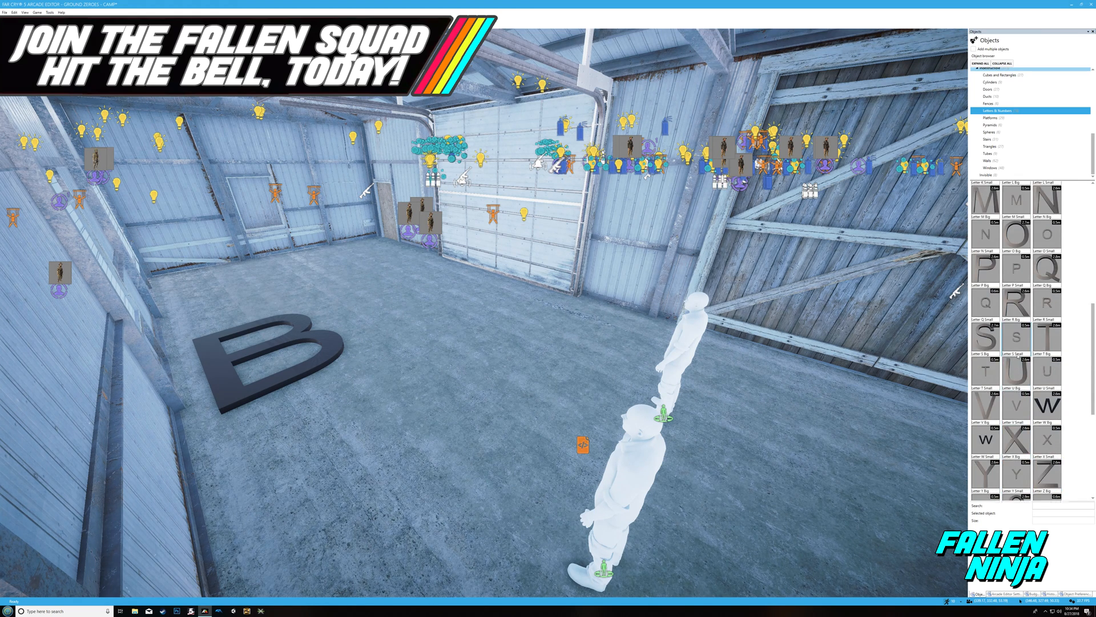
scroll("up", 3)
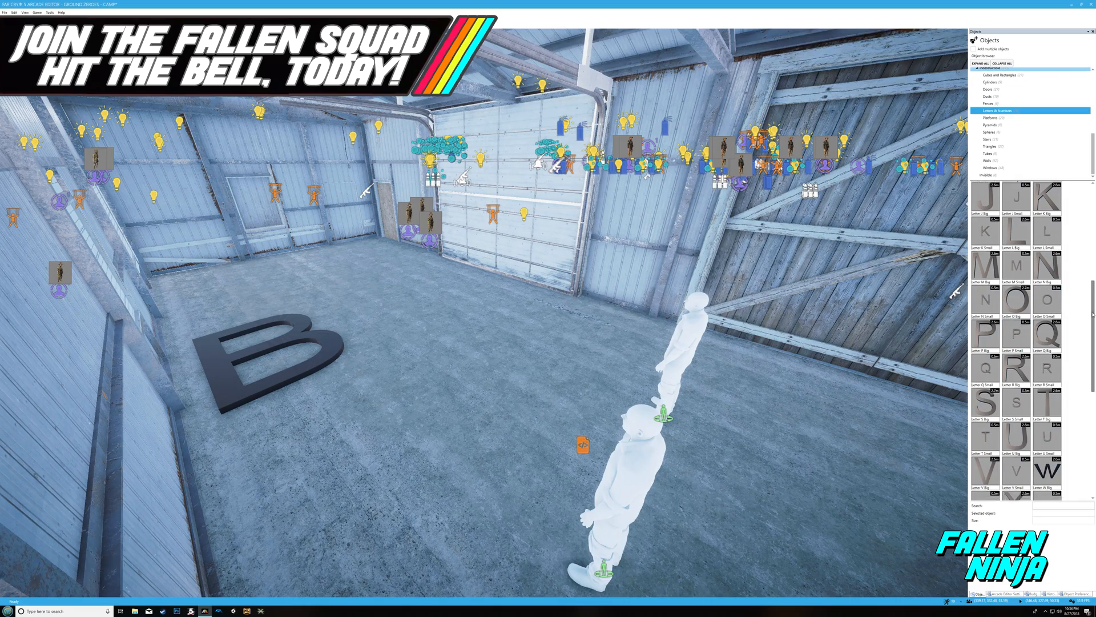
scroll("down", 3)
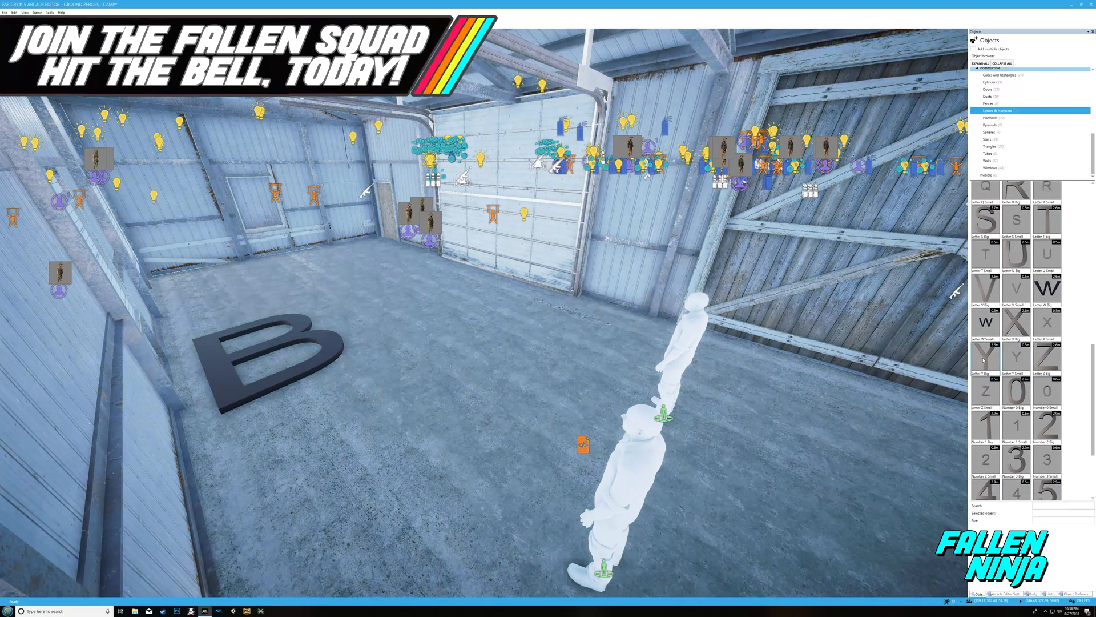
left_click(983, 356)
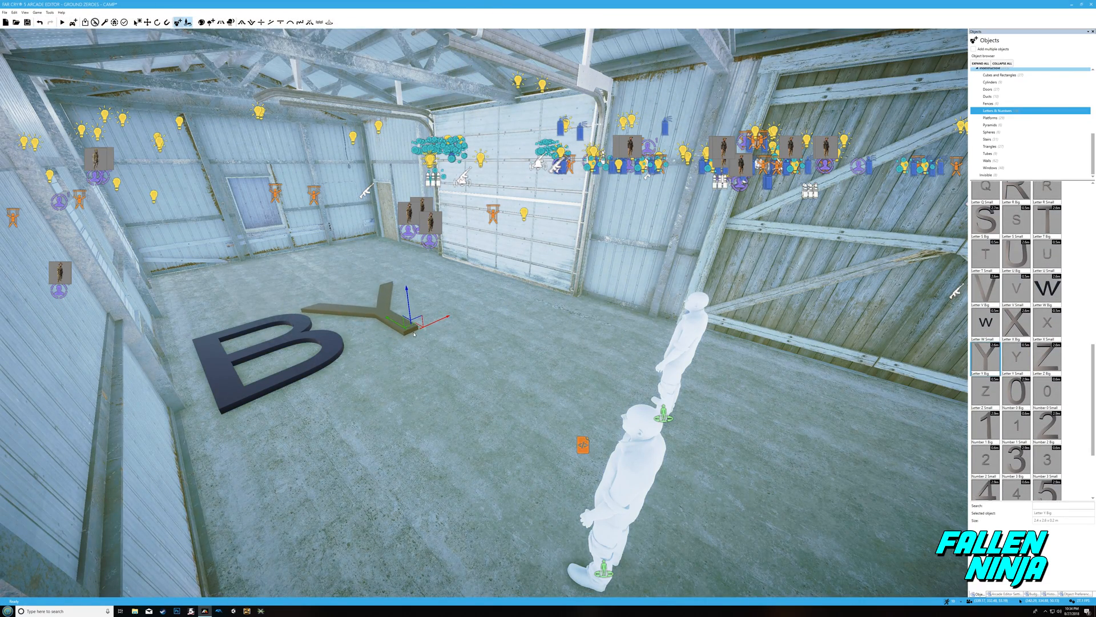
scroll("up", 3)
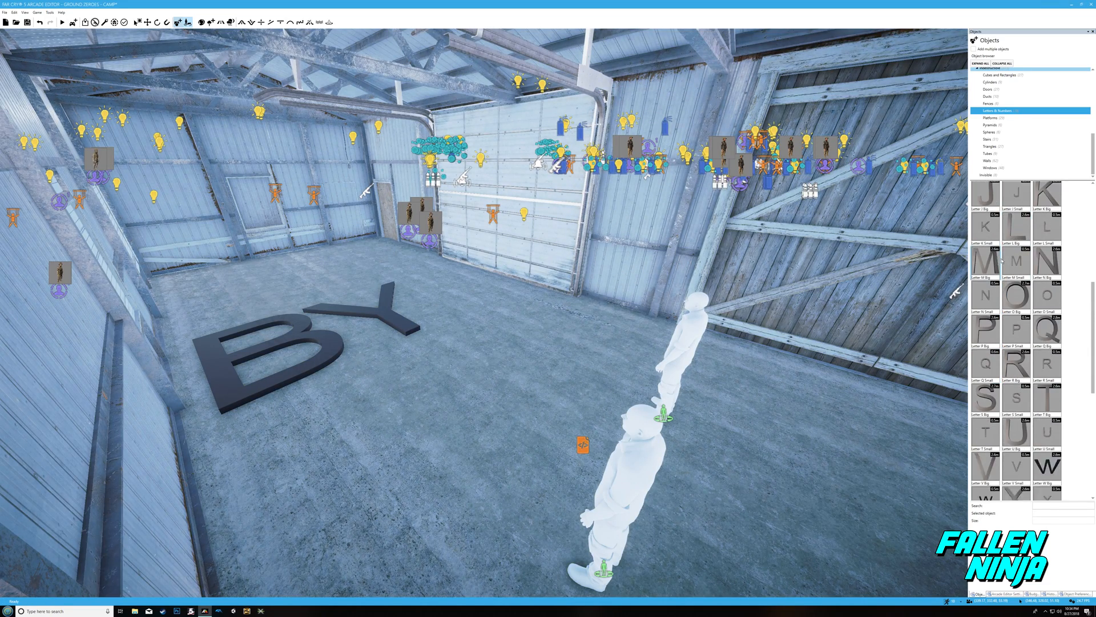
scroll("up", 3)
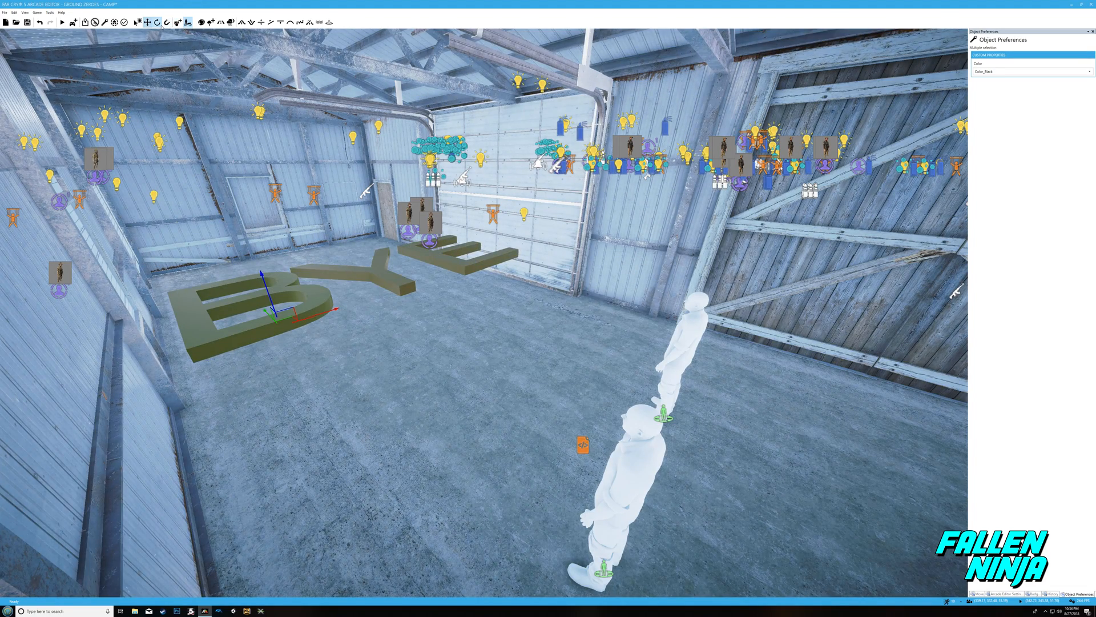
Rotate the three selected letters upright and position them so BYE reads across the warehouse.
left_click(158, 22)
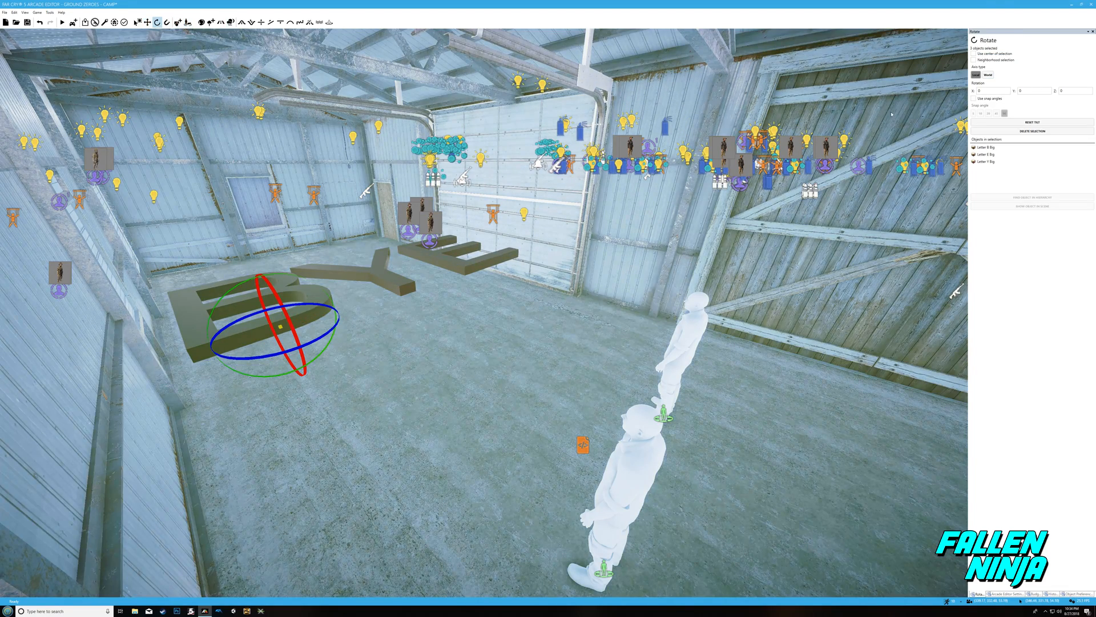
left_click(973, 98)
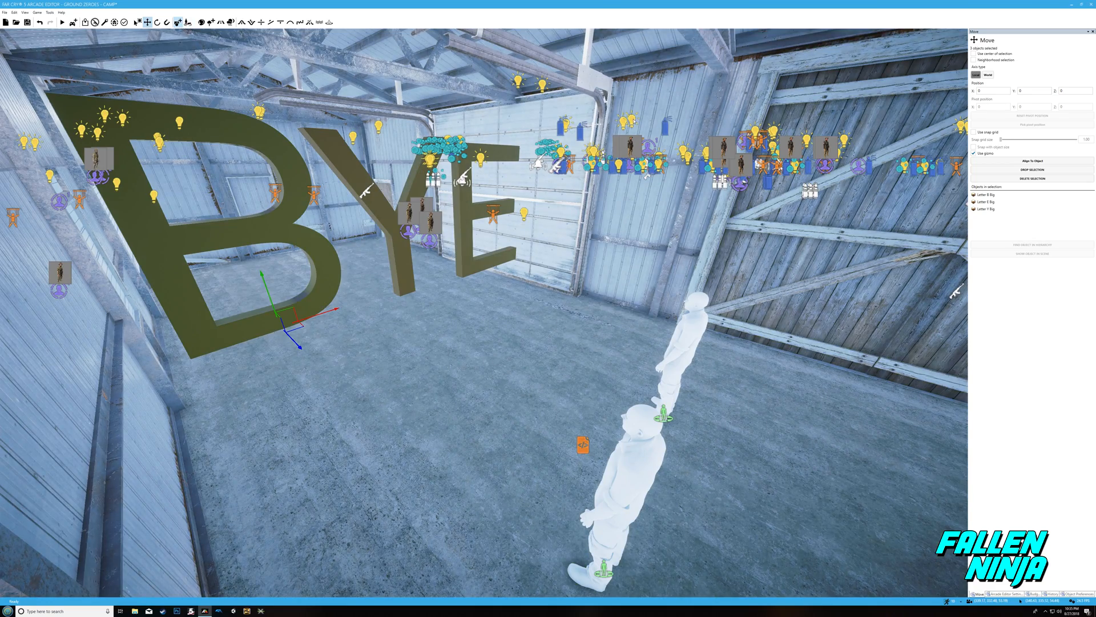
left_click(583, 444)
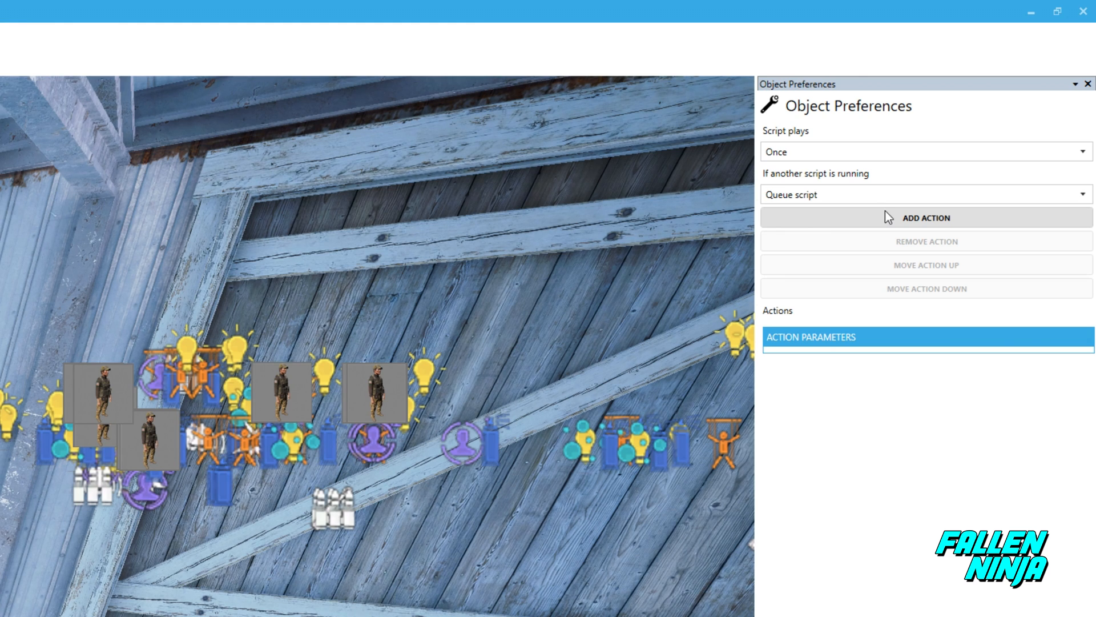
Set the script to play once per trigger and add a Spawn object with lifetime action for Letter B Big.
left_click(923, 150)
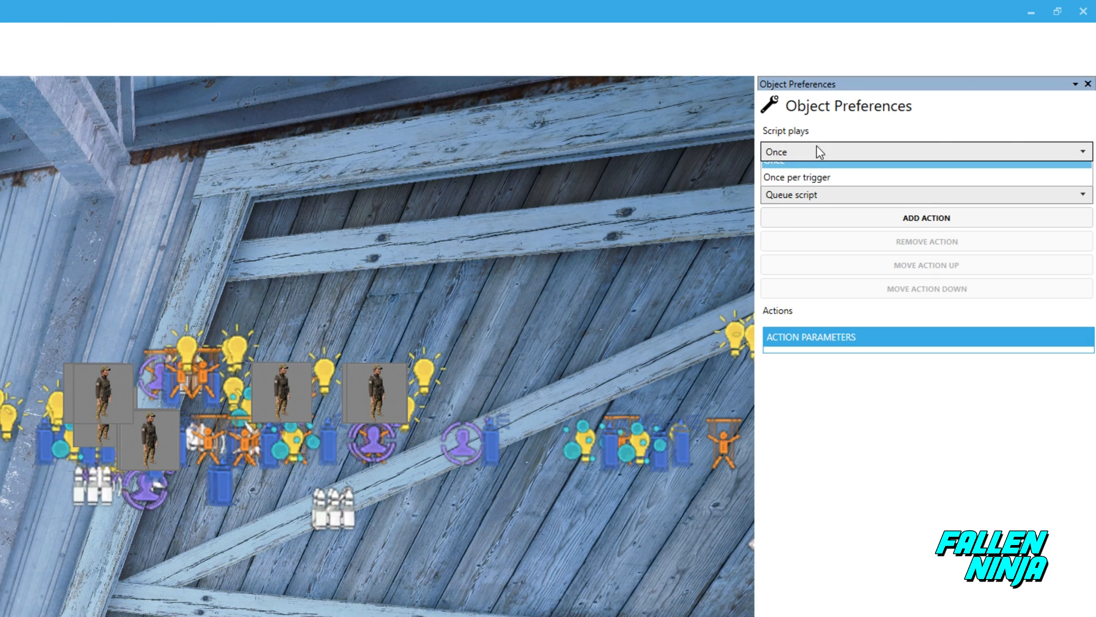
left_click(796, 176)
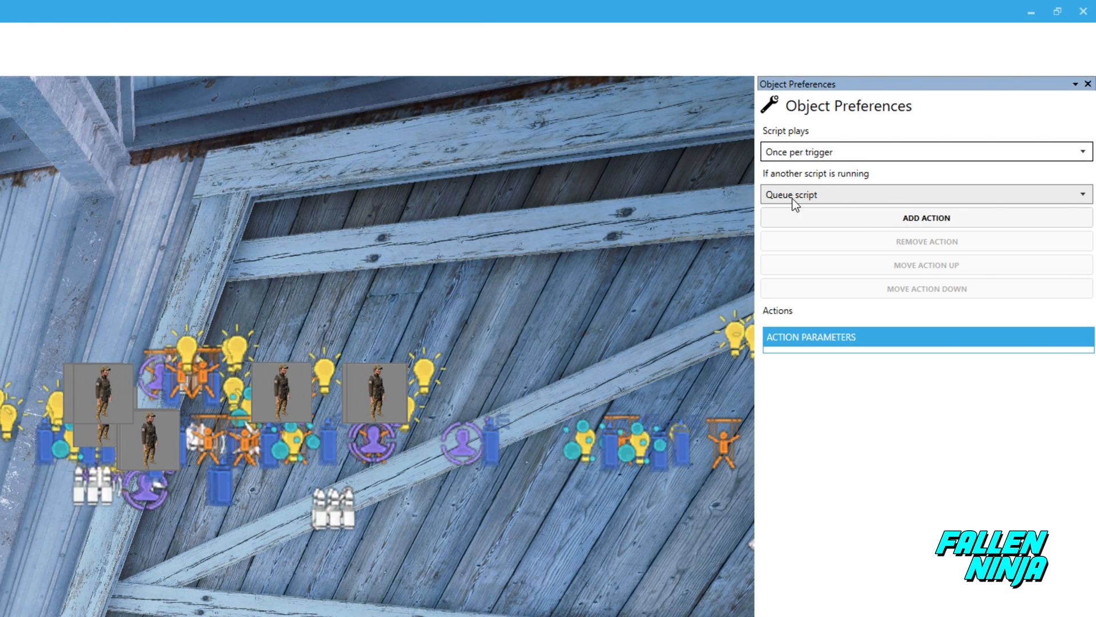
left_click(923, 194)
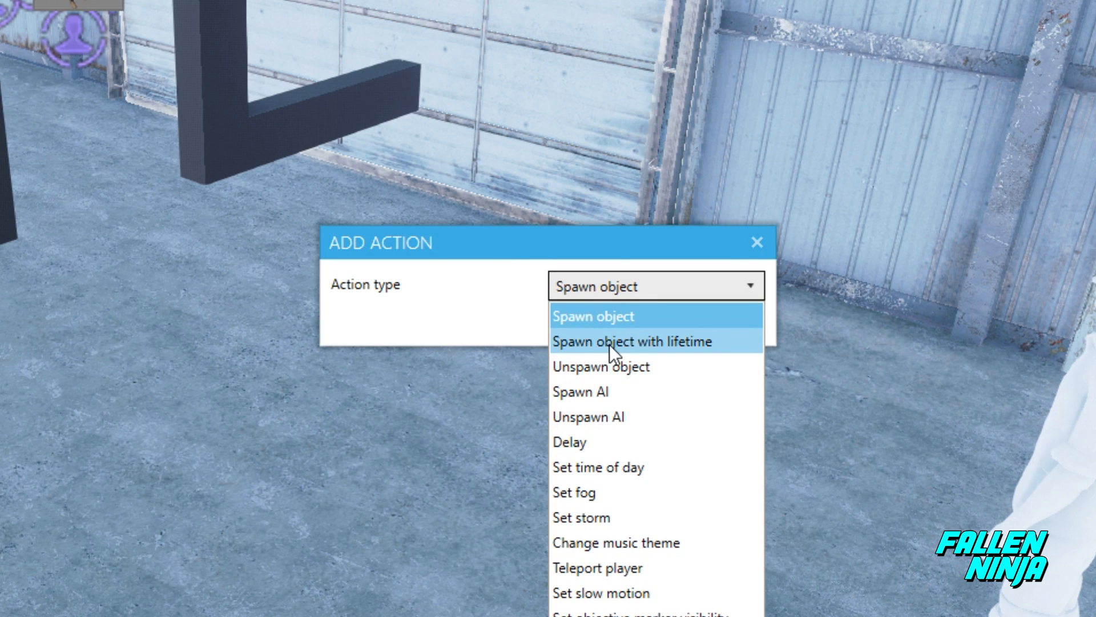
left_click(631, 341)
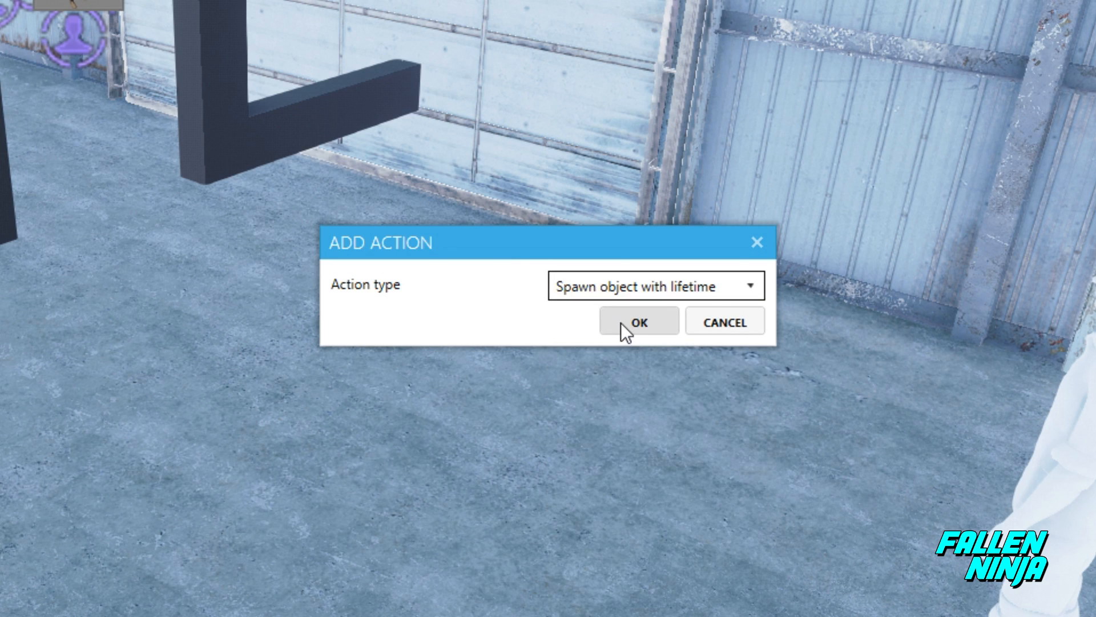
left_click(637, 320)
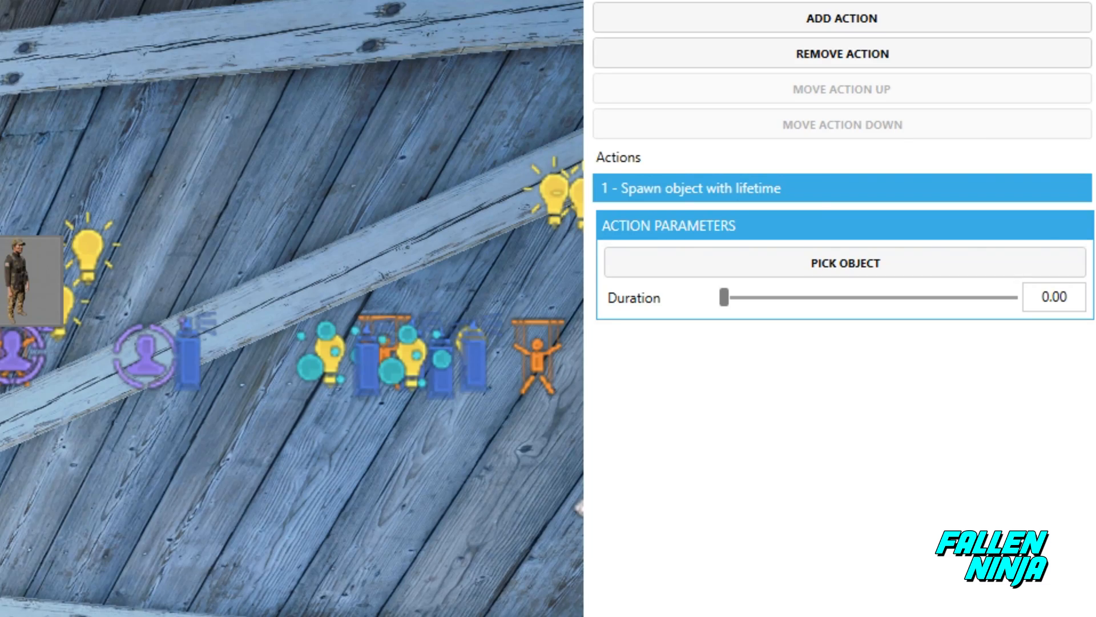
left_click(843, 263)
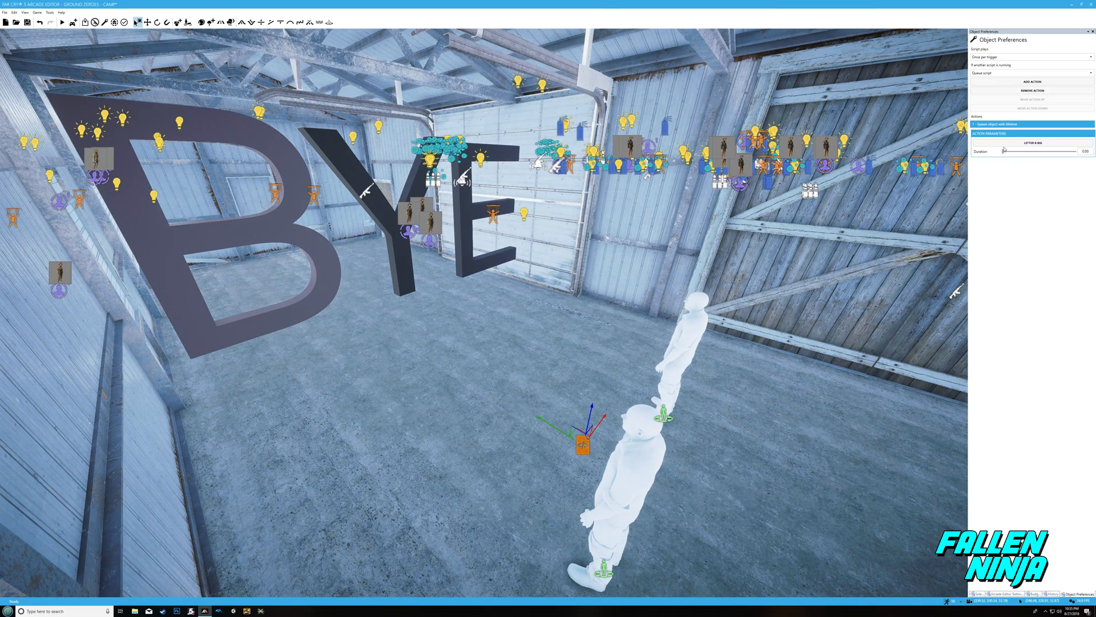
left_click(1085, 150)
type("15")
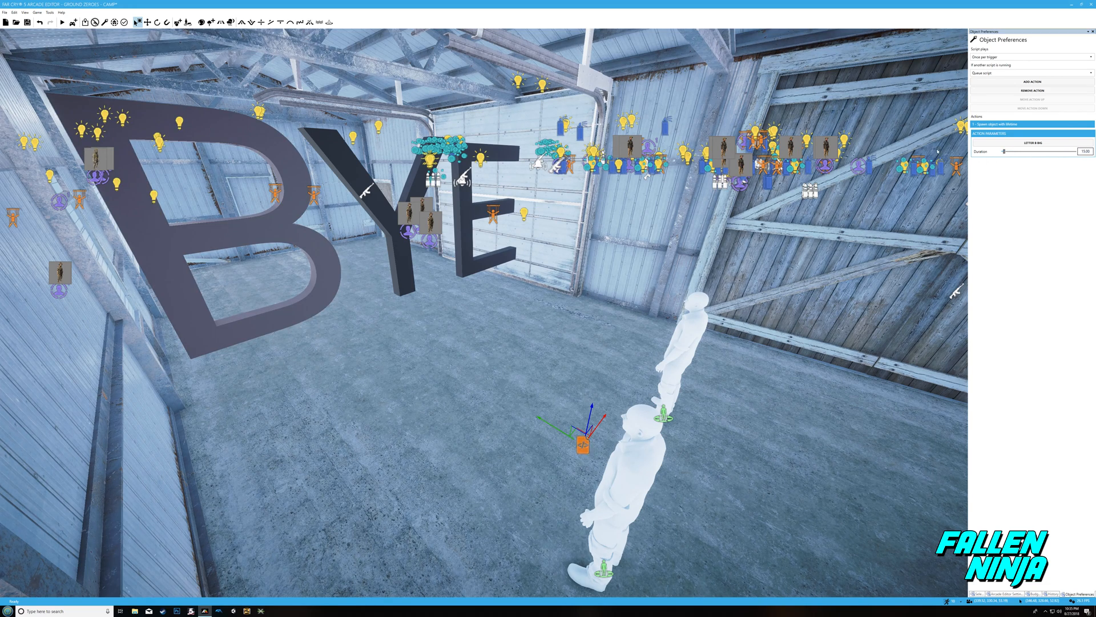
left_click(389, 210)
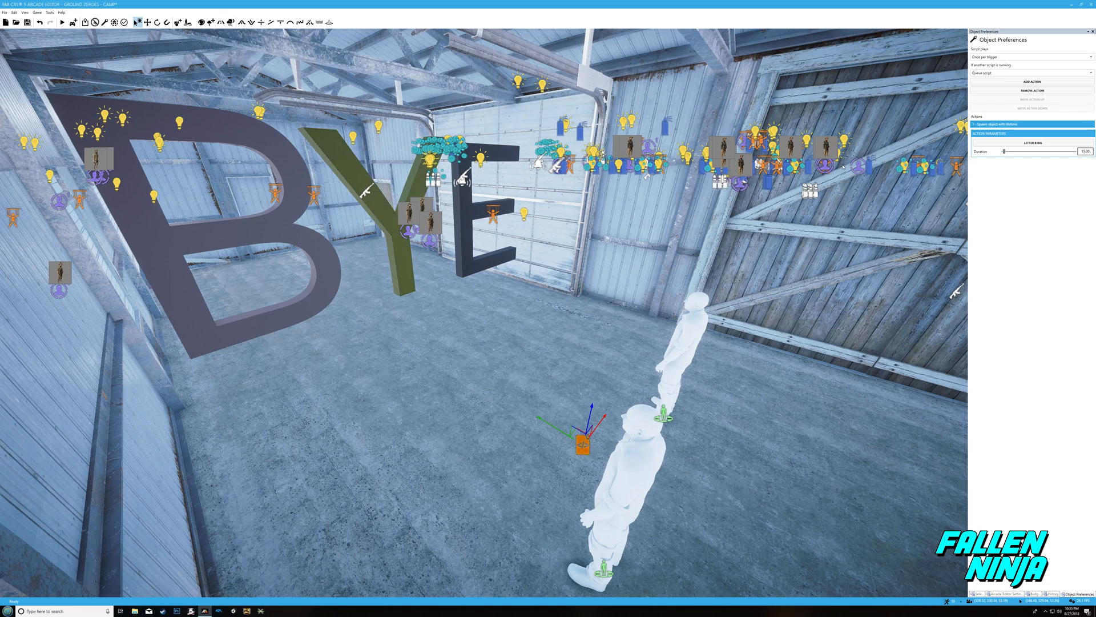
Add Spawn object with lifetime actions for Letter Y Big and Letter E Big, E's duration 13.
left_click(1033, 82)
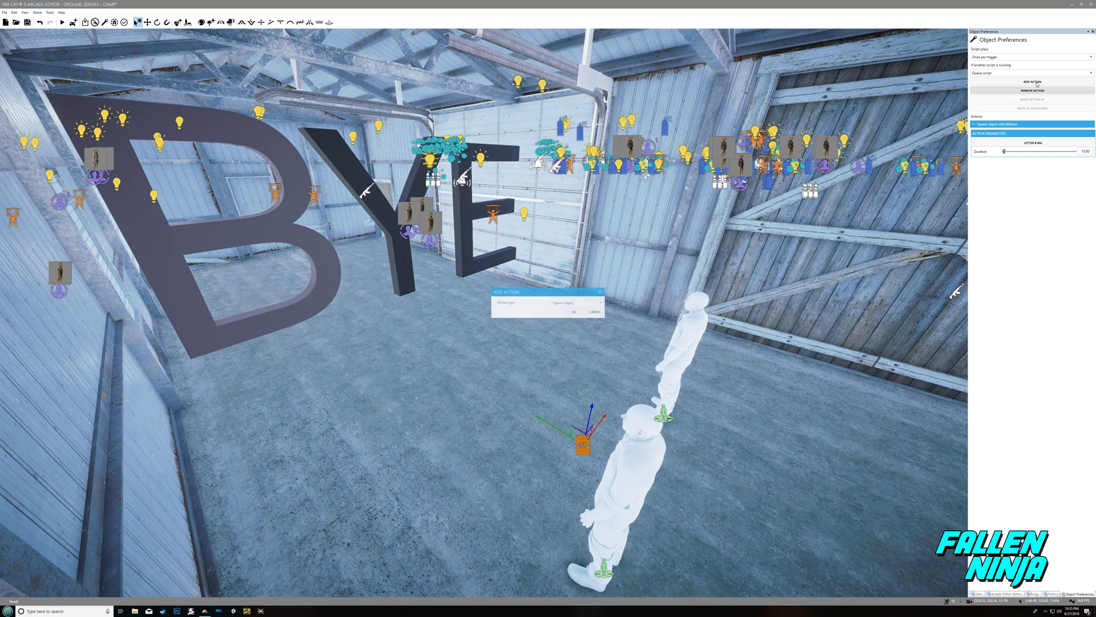
left_click(596, 302)
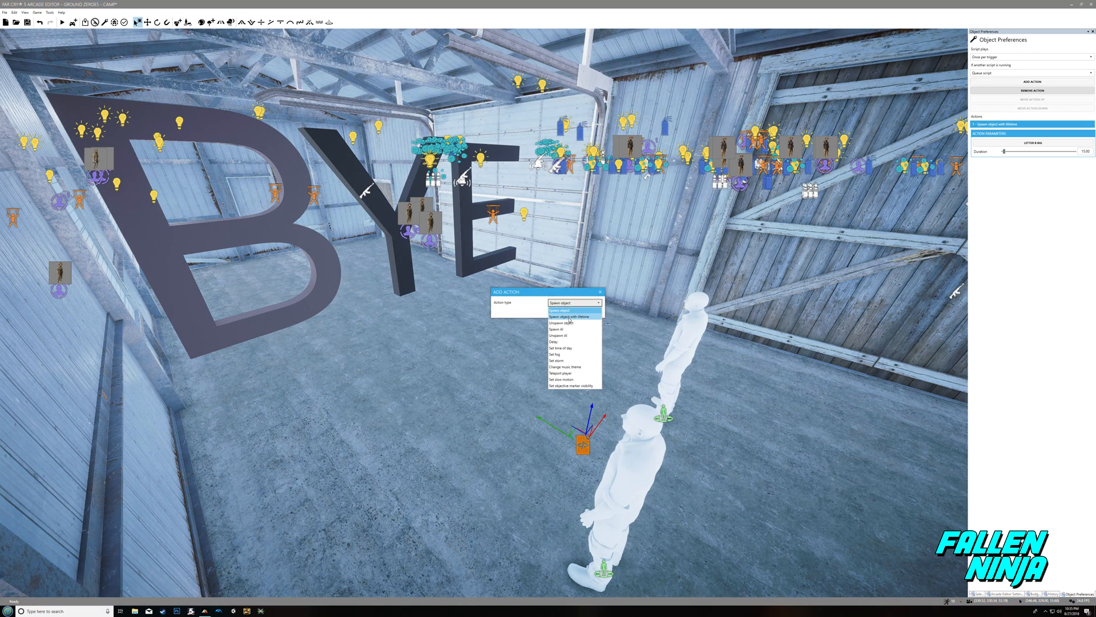
left_click(568, 316)
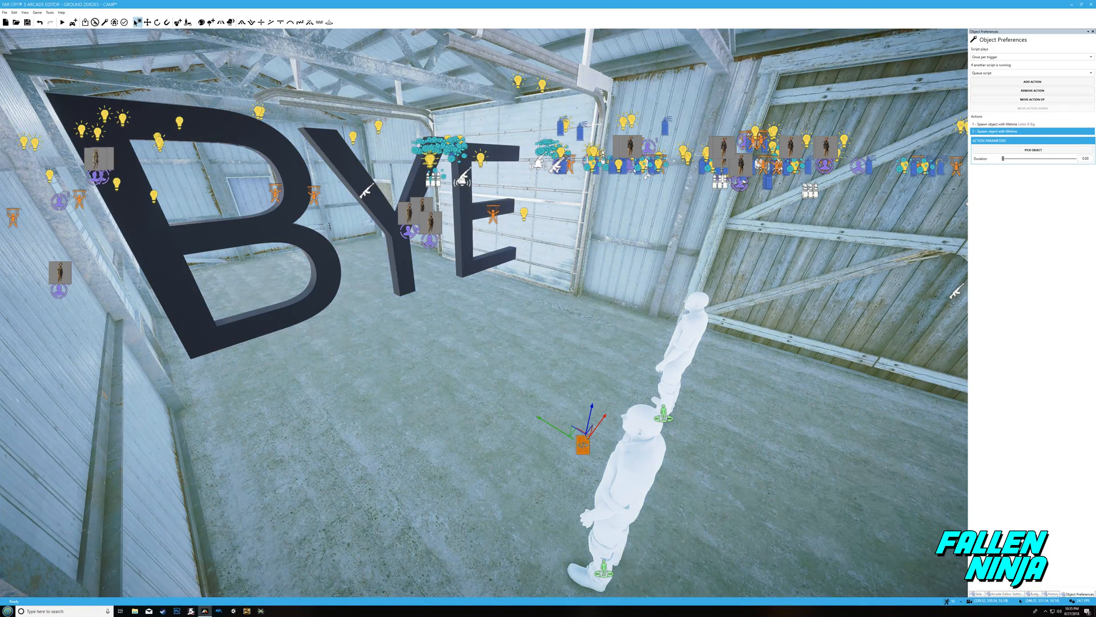
left_click(1032, 150)
type("14")
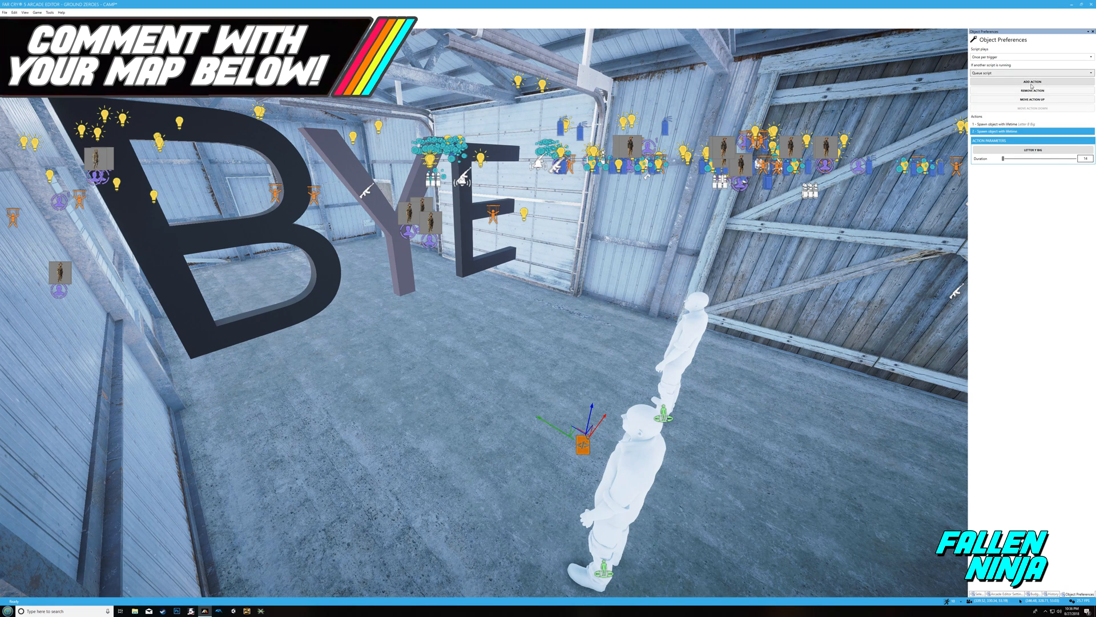
left_click(1031, 82)
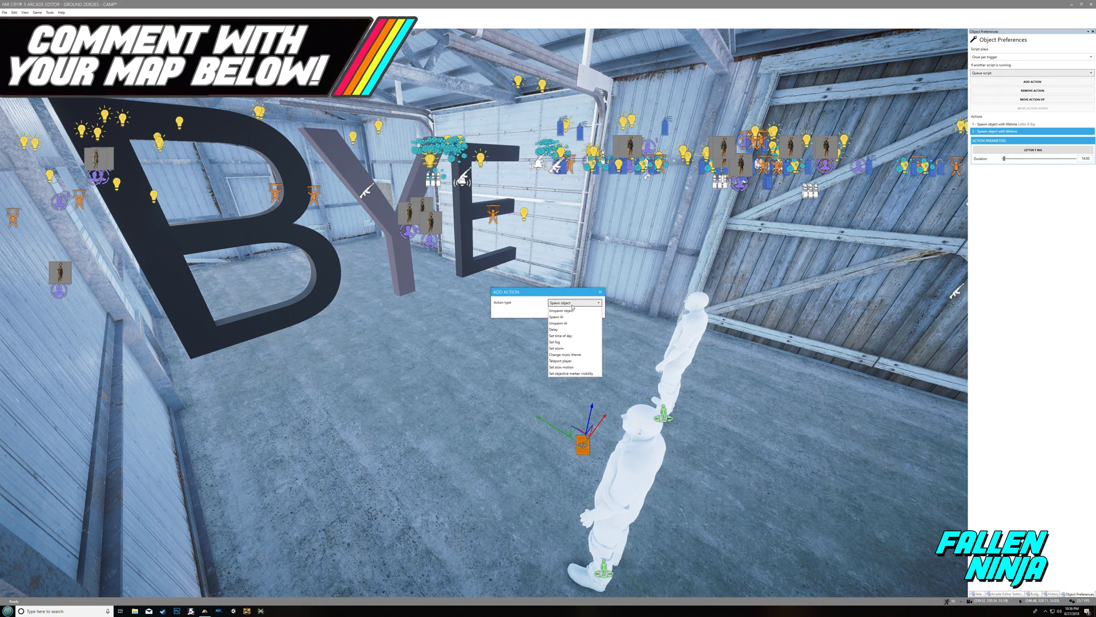
left_click(574, 301)
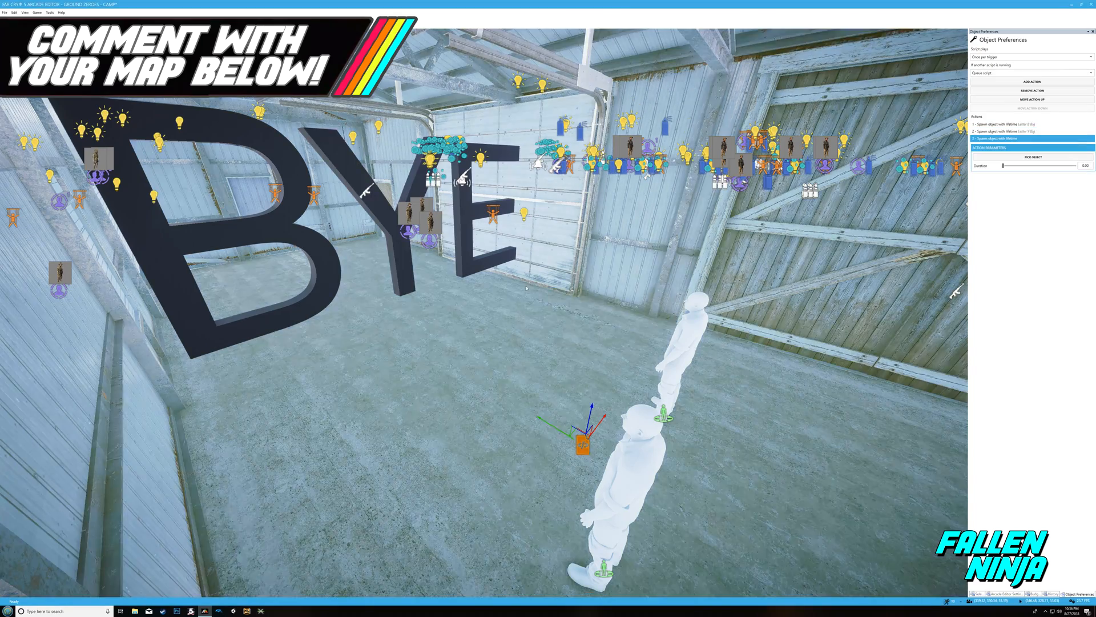
left_click(475, 217)
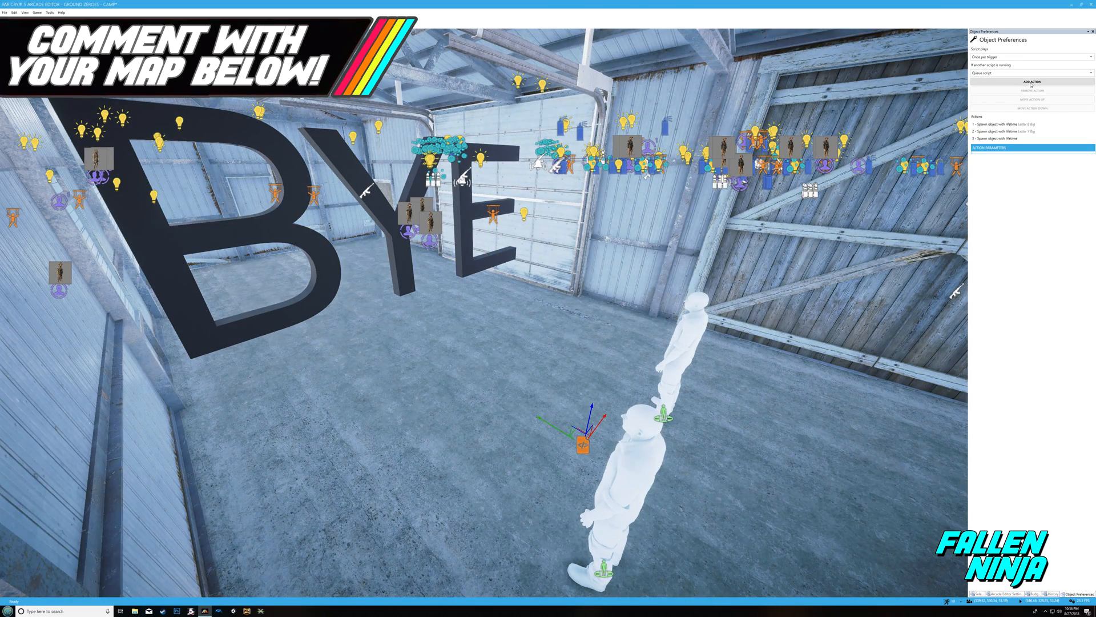
left_click(1007, 138)
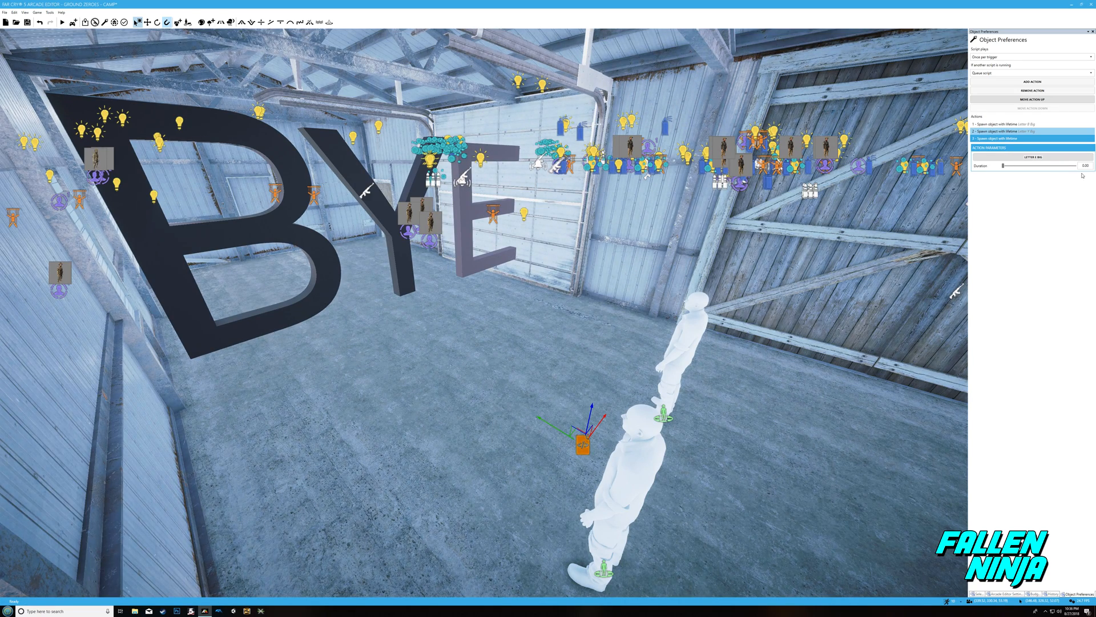
left_click(1082, 166)
type("13")
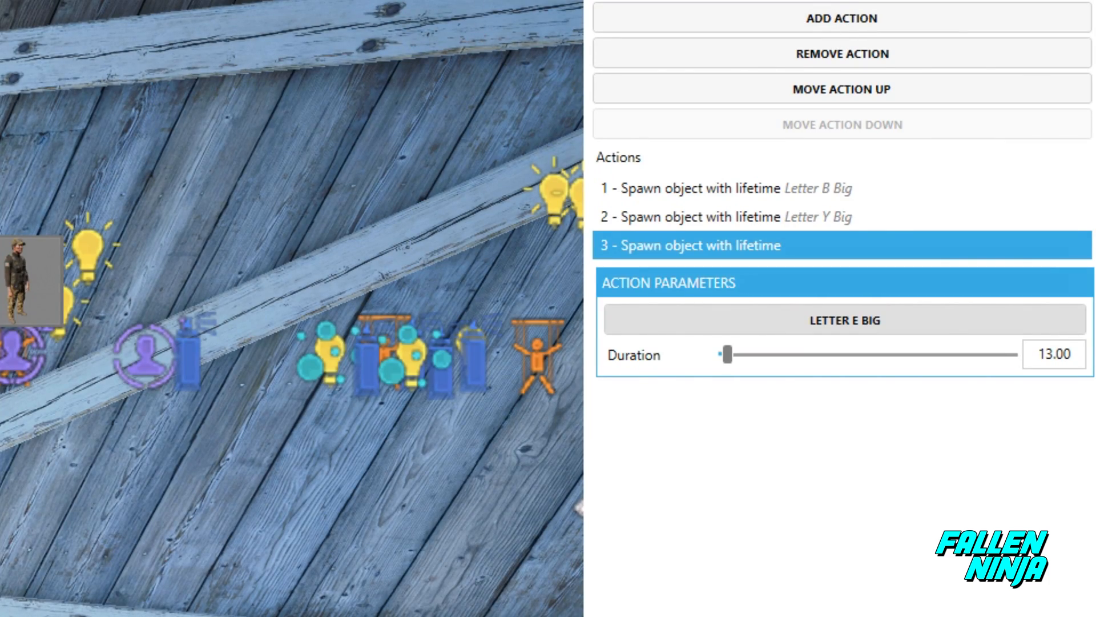
Add a Teleport player action with Player 1 and Player 2 destinations on the two spawn figures.
left_click(842, 18)
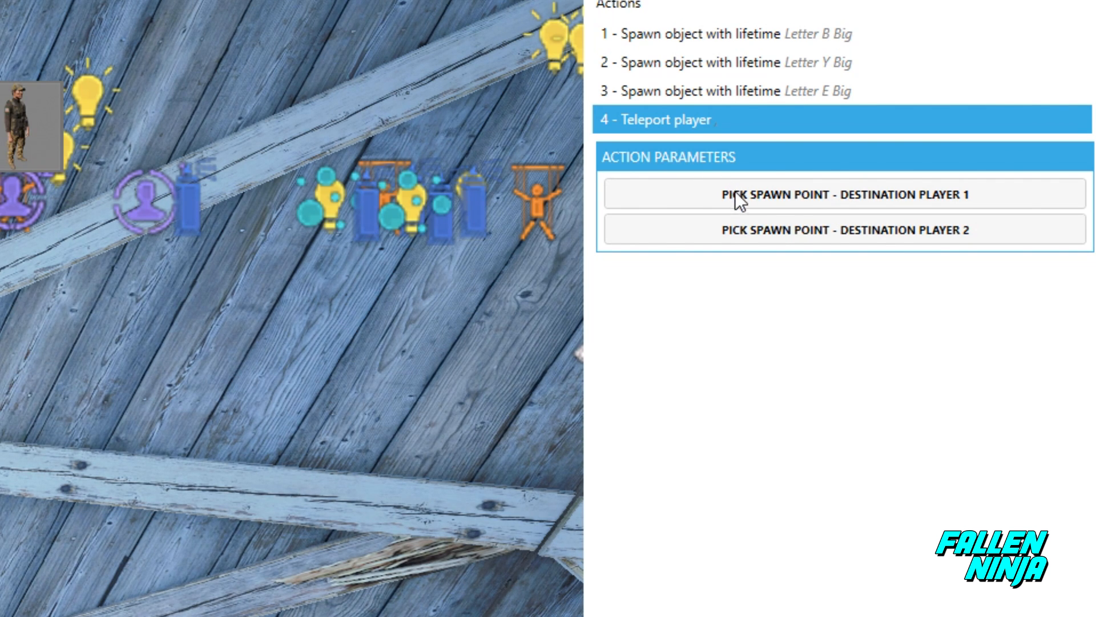
mouse_move(804, 211)
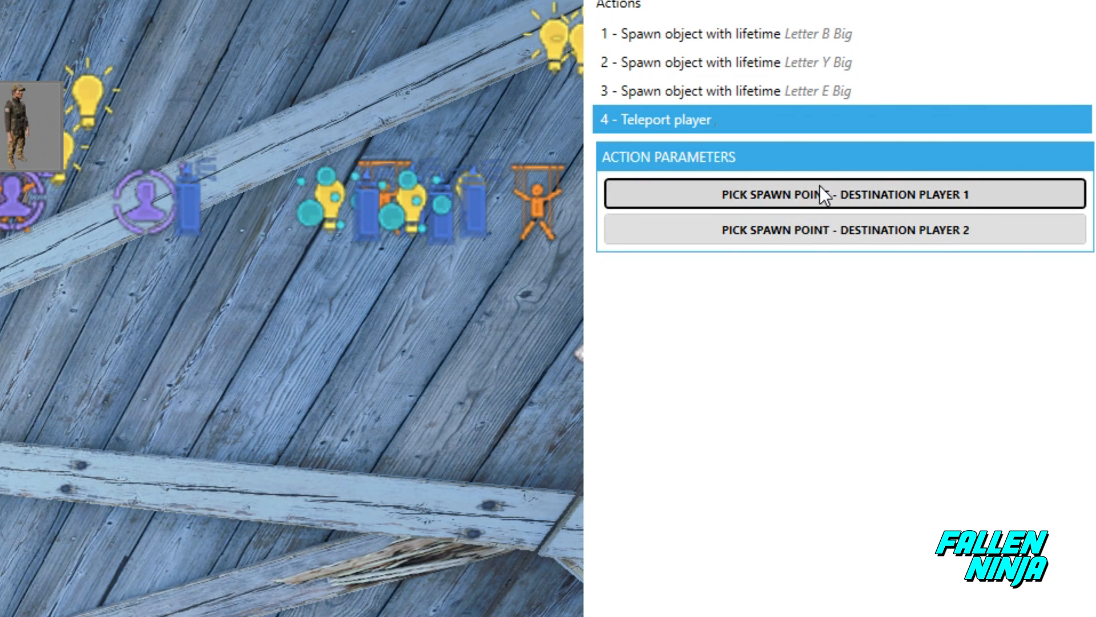
left_click(843, 194)
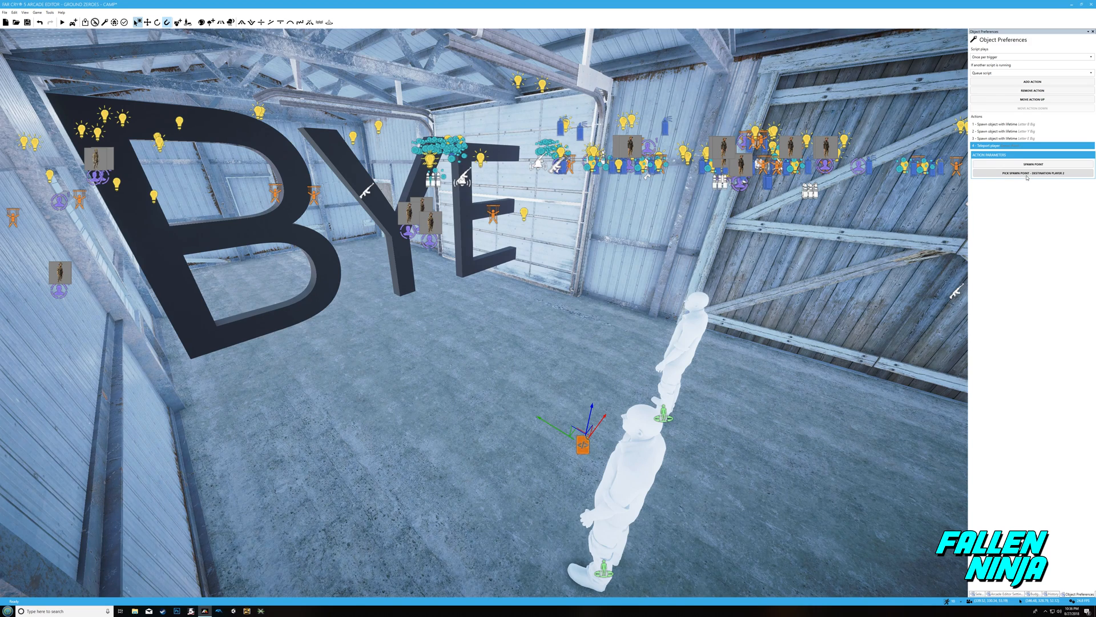
left_click(1033, 173)
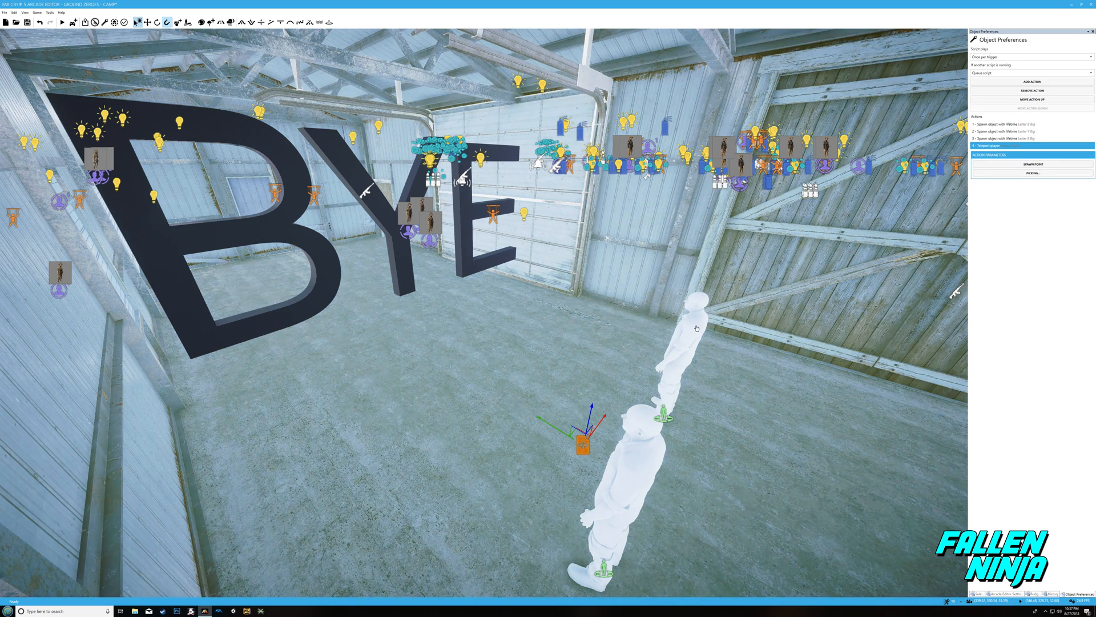
left_click(1032, 173)
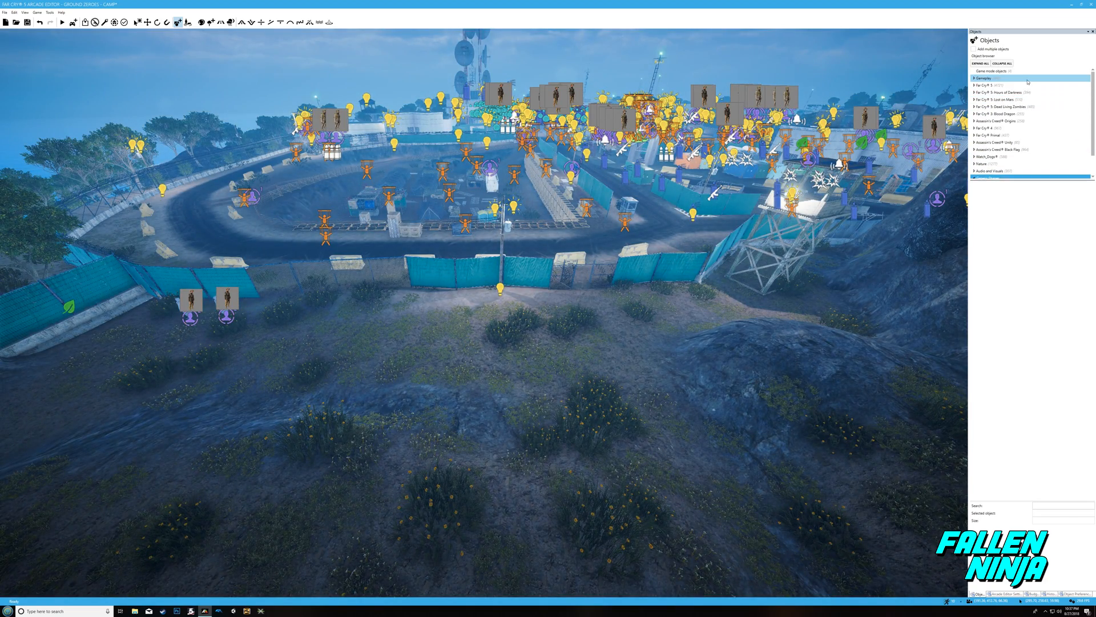
Place a Trigger Volume from the Scripting category on the ground outside the outpost fence.
left_click(983, 84)
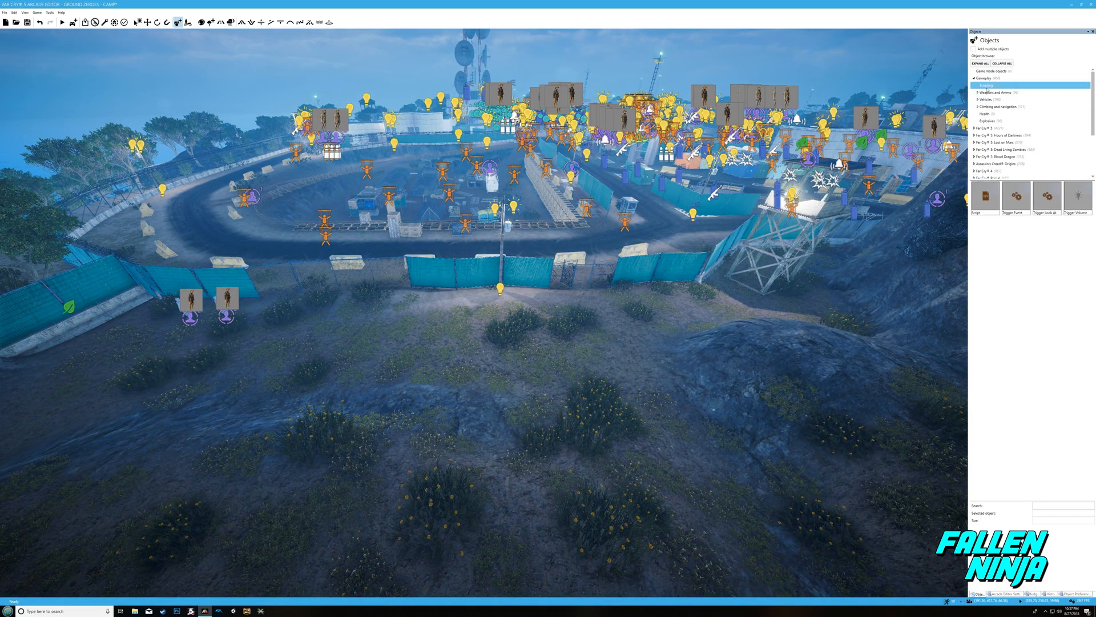
left_click(1077, 195)
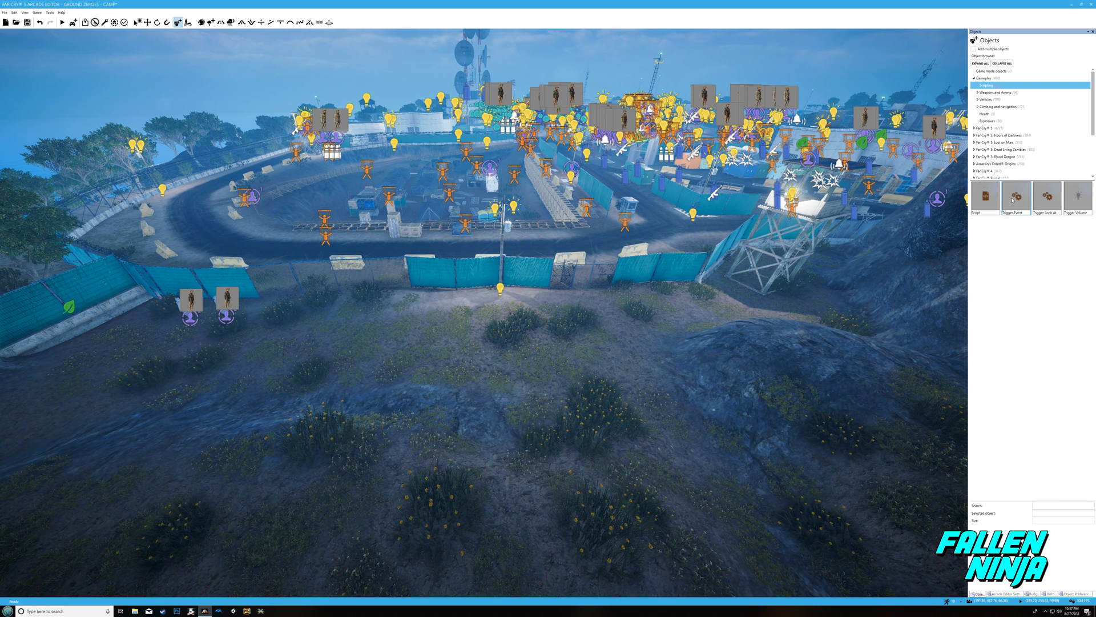
left_click(1047, 196)
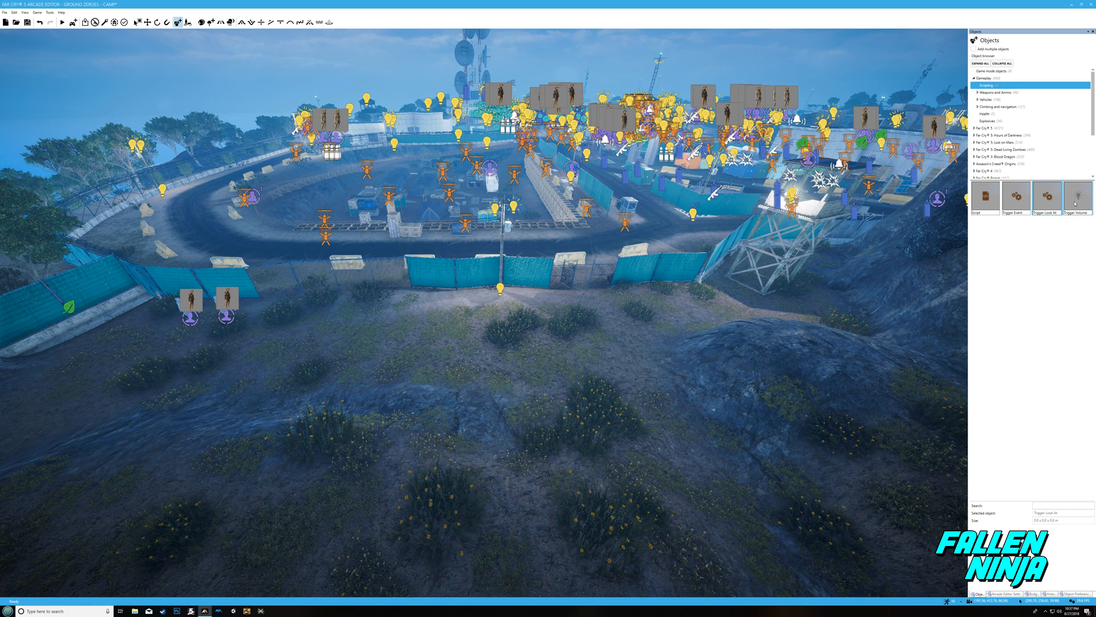
left_click(1076, 196)
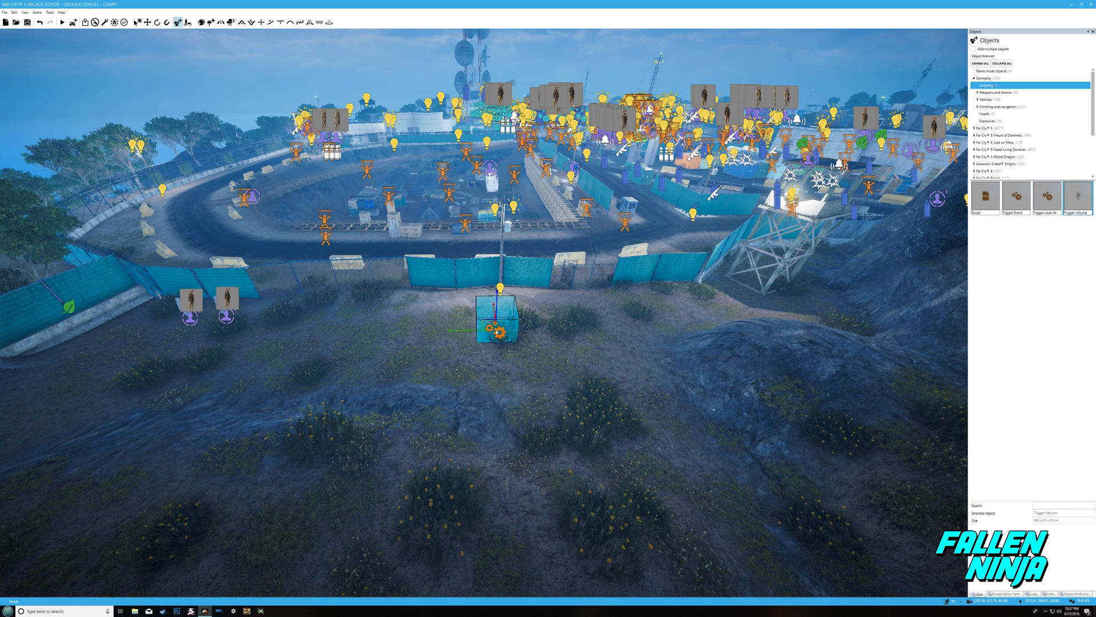
left_click(652, 354)
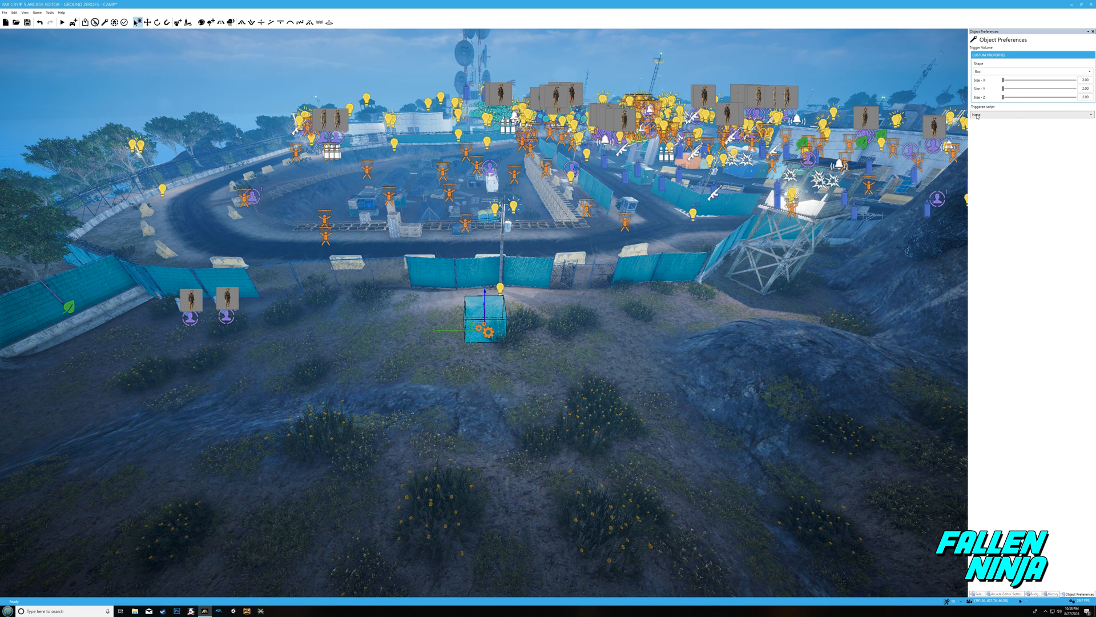
Set the trigger volume size to X 9, Y 96, Z 10 and its Triggered script to Script - 3724.
left_click(1031, 71)
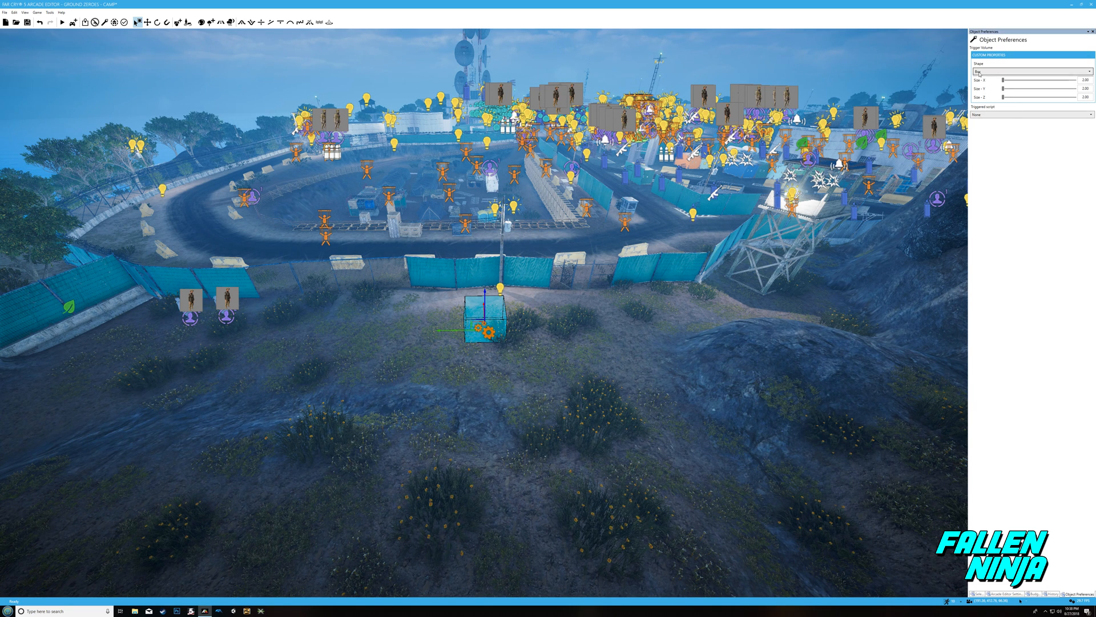
left_click(1031, 70)
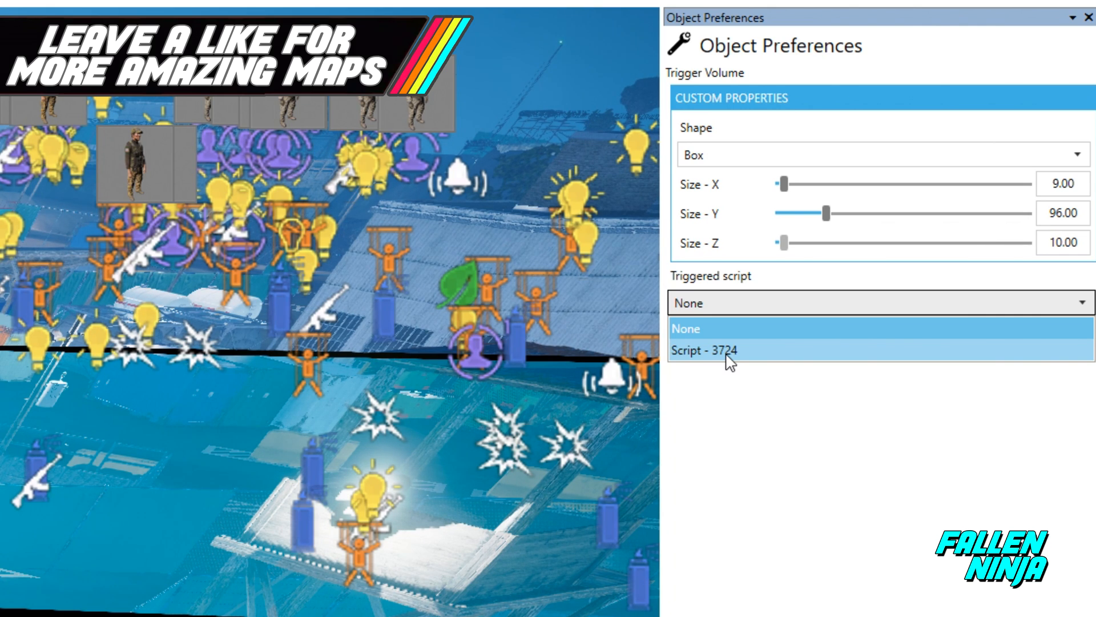
left_click(712, 350)
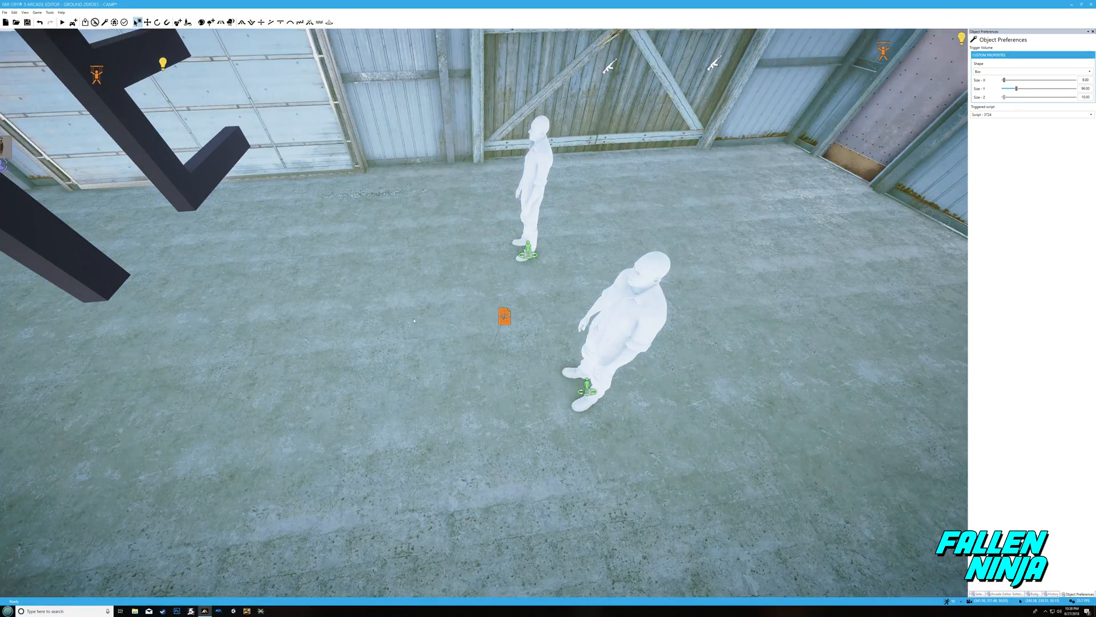
Select the warehouse floor script to show its three letter spawns and teleport action.
left_click(504, 315)
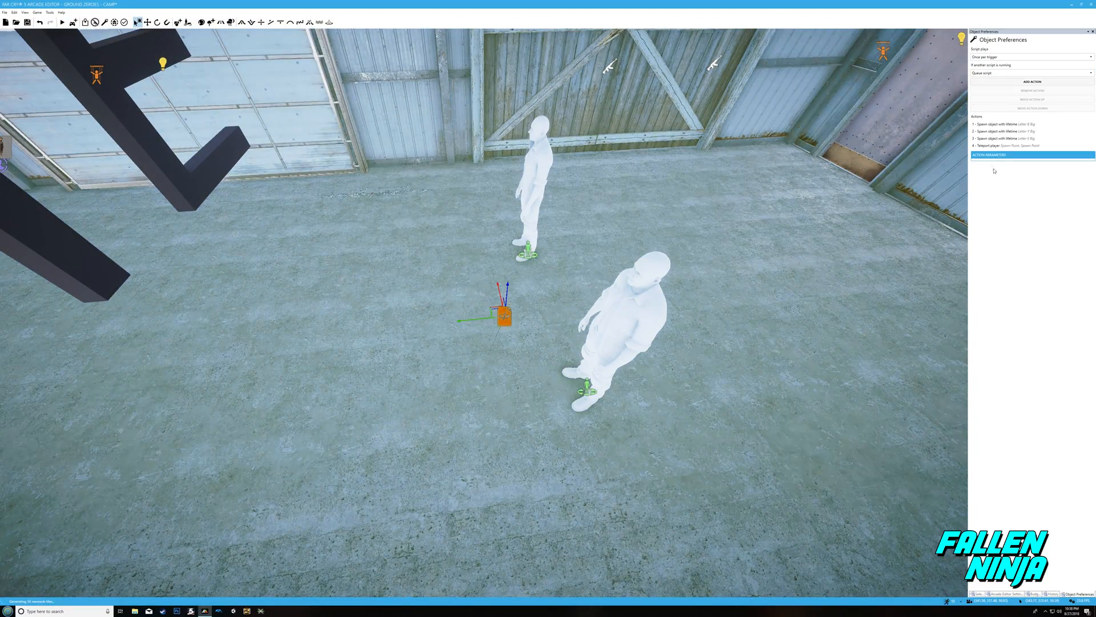
left_click(1007, 138)
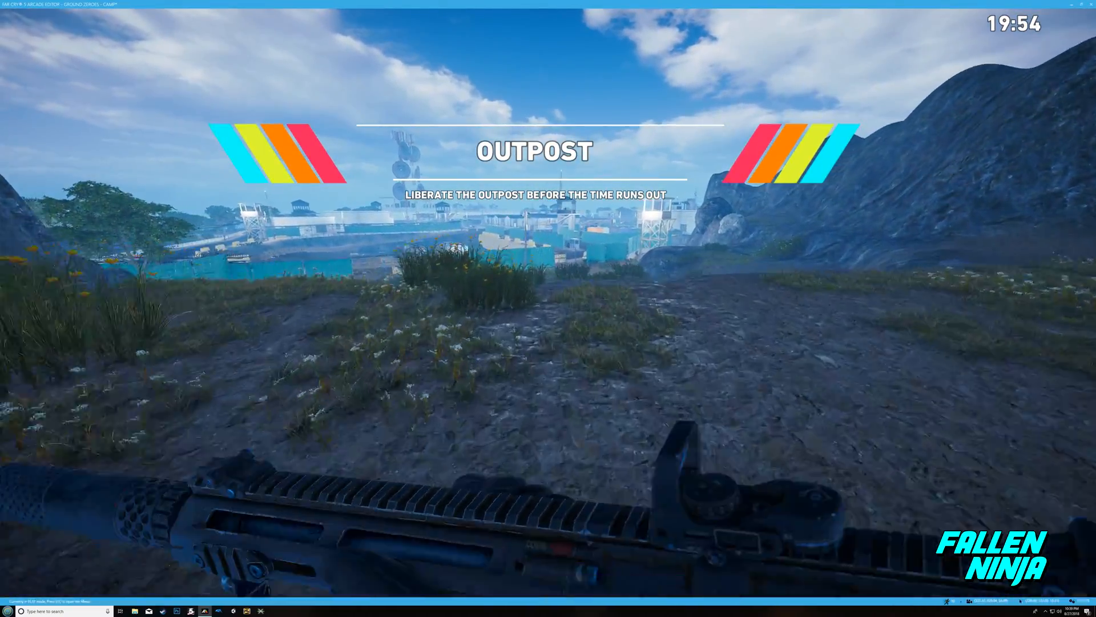
mouse_move(549, 308)
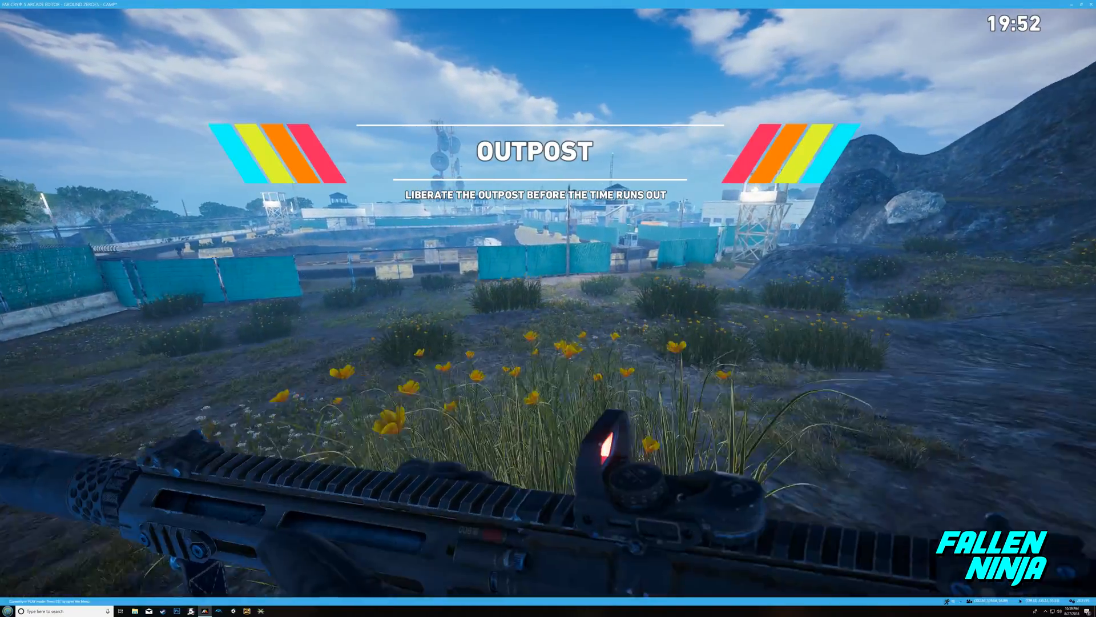